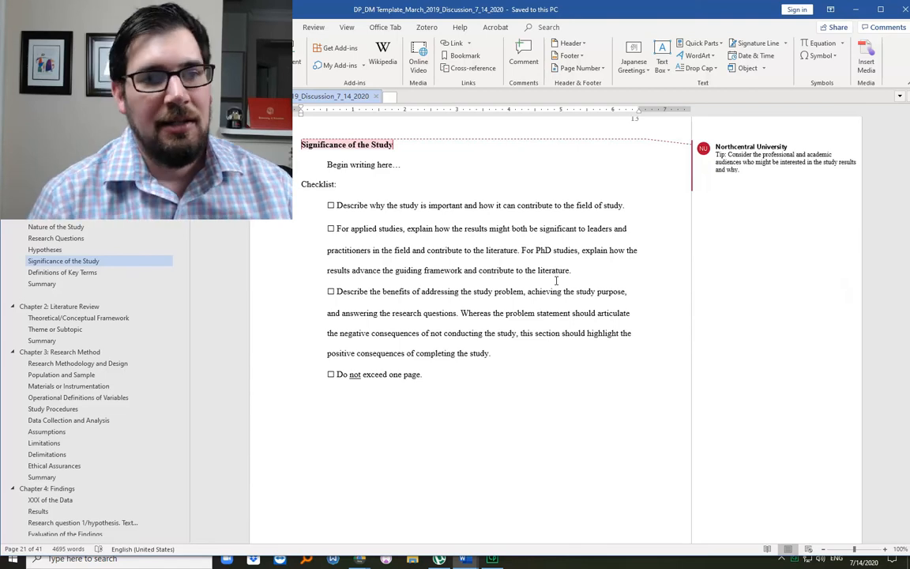
mouse_move(404, 131)
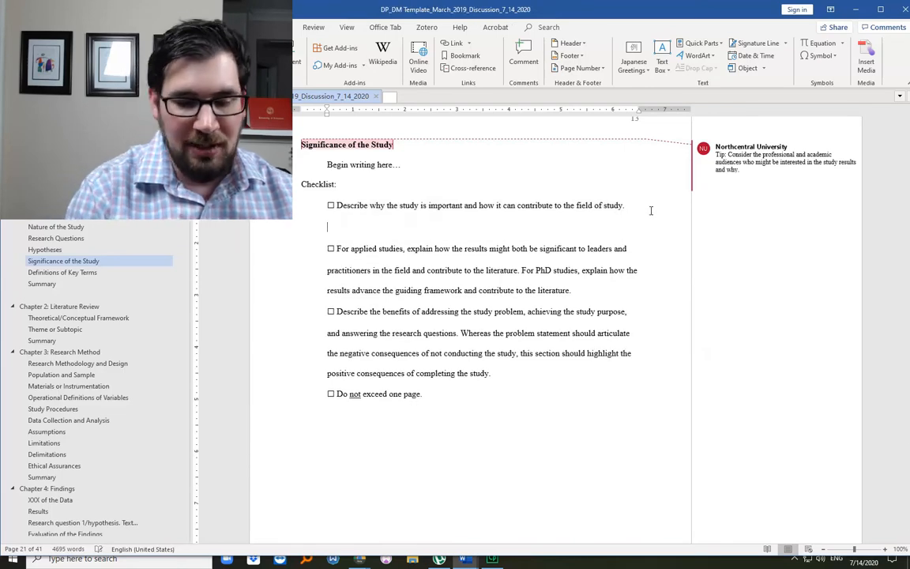
- Type the note '>>Include: "important" and "contribute to [the field of study]"'
type(">>Include: \"important")
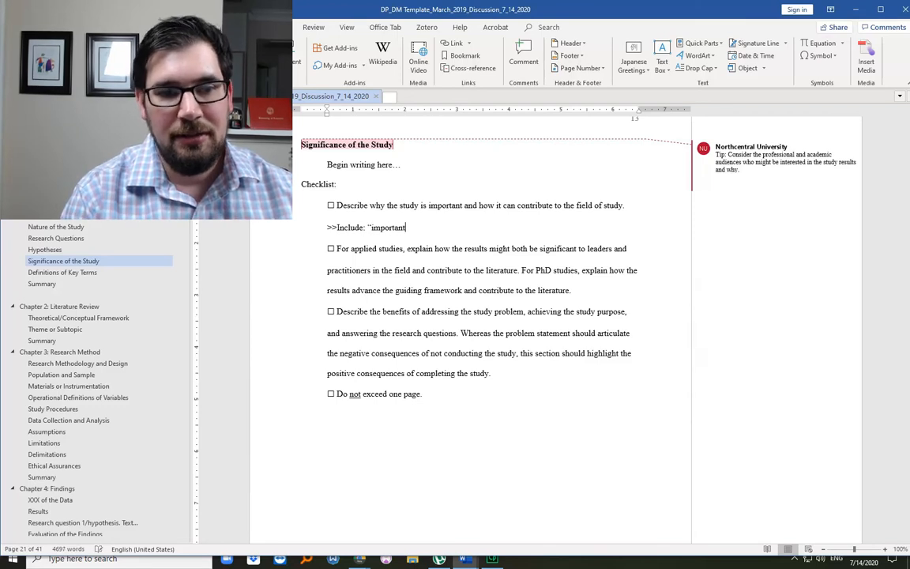
type("\"")
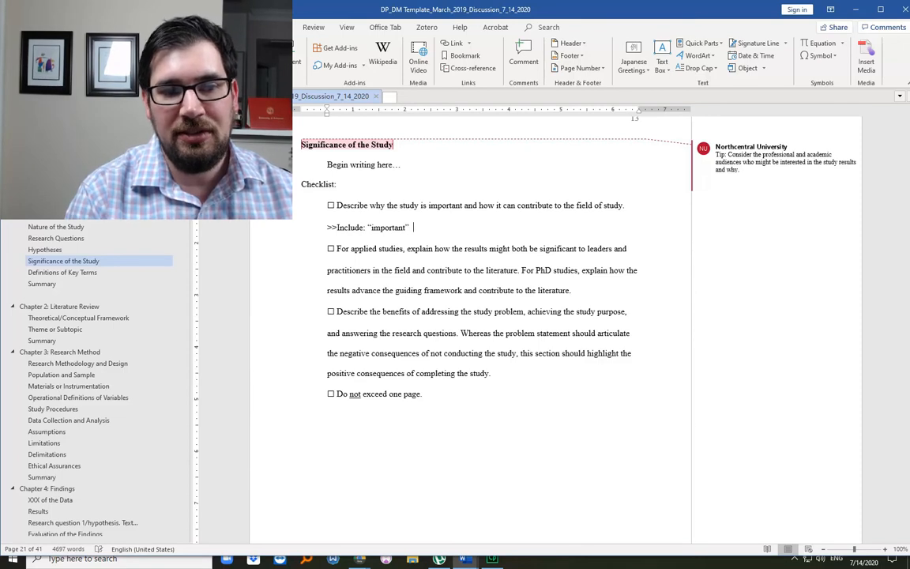
type("and \"")
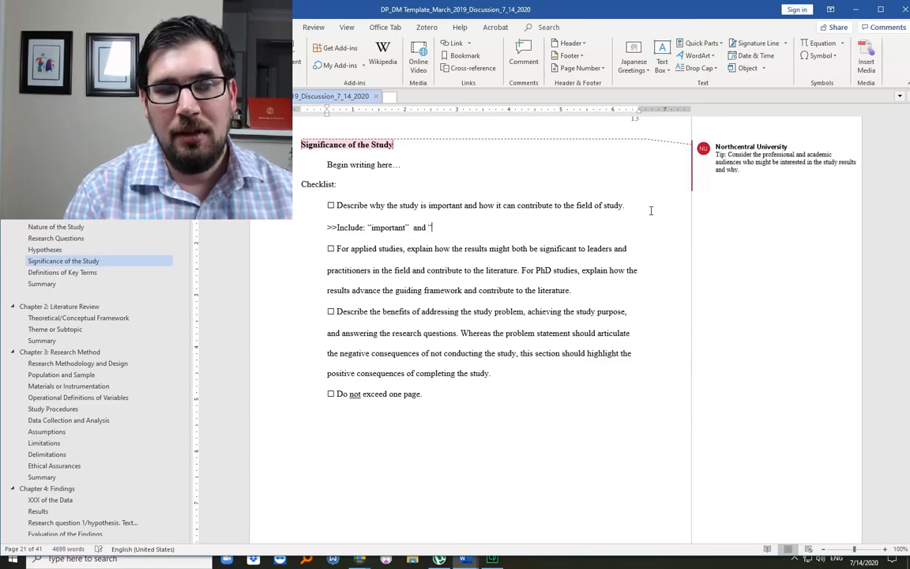
type("contribute")
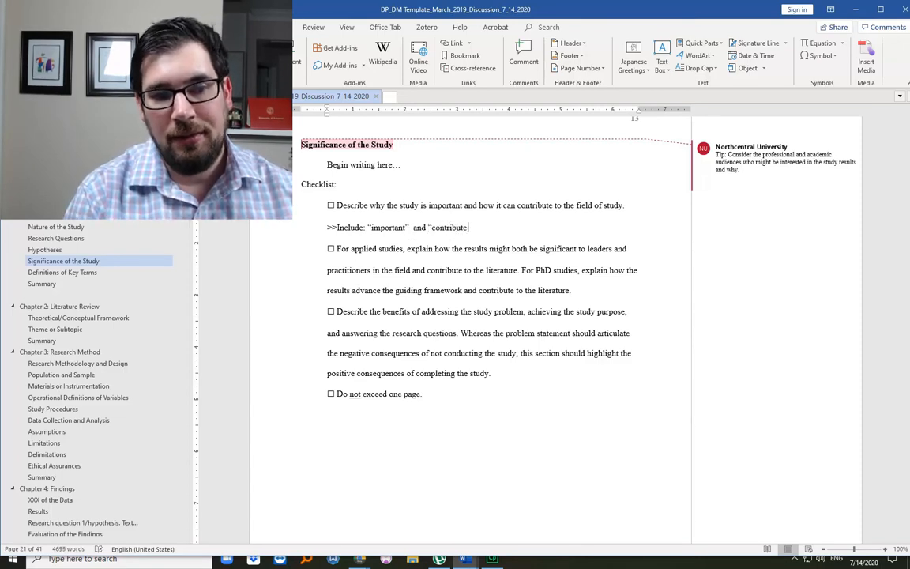
type("to \"")
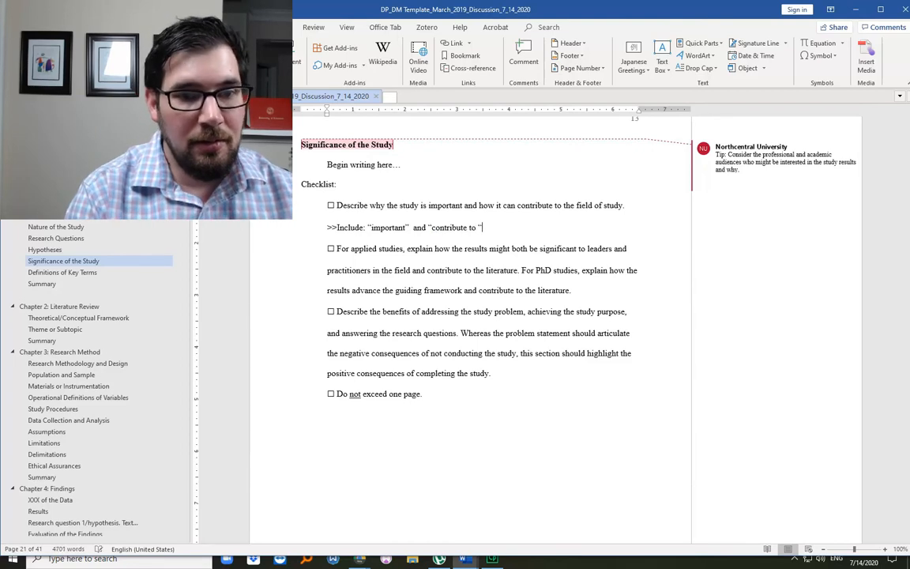
type("th")
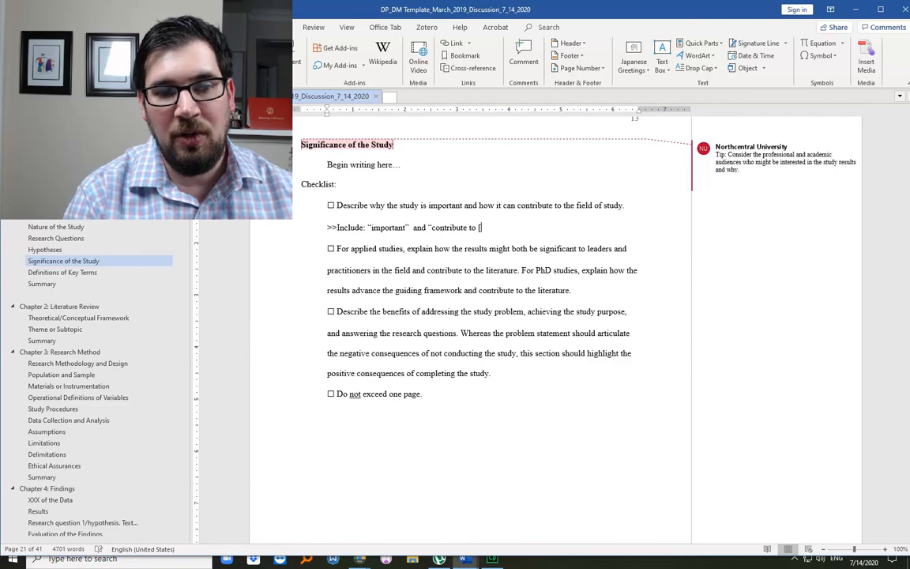
type("the field s")
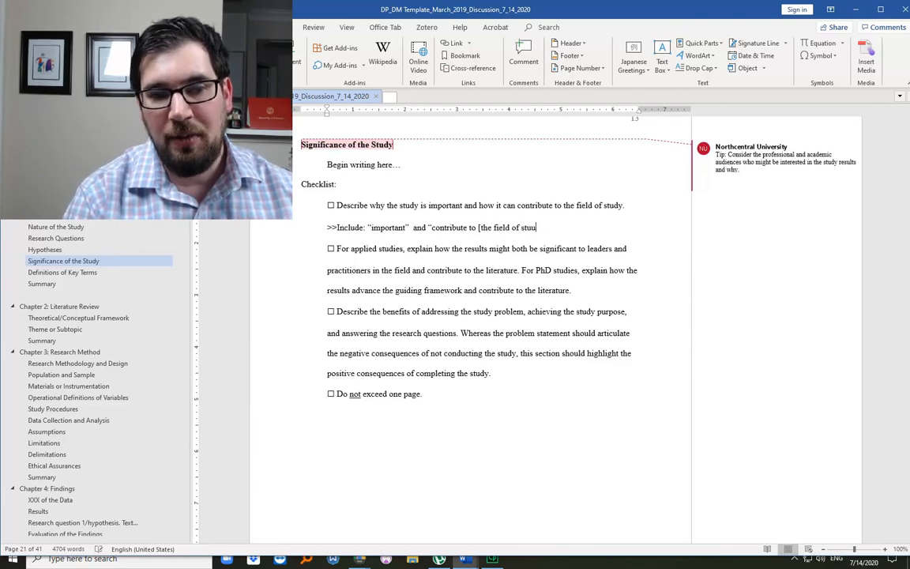
type("dy]")
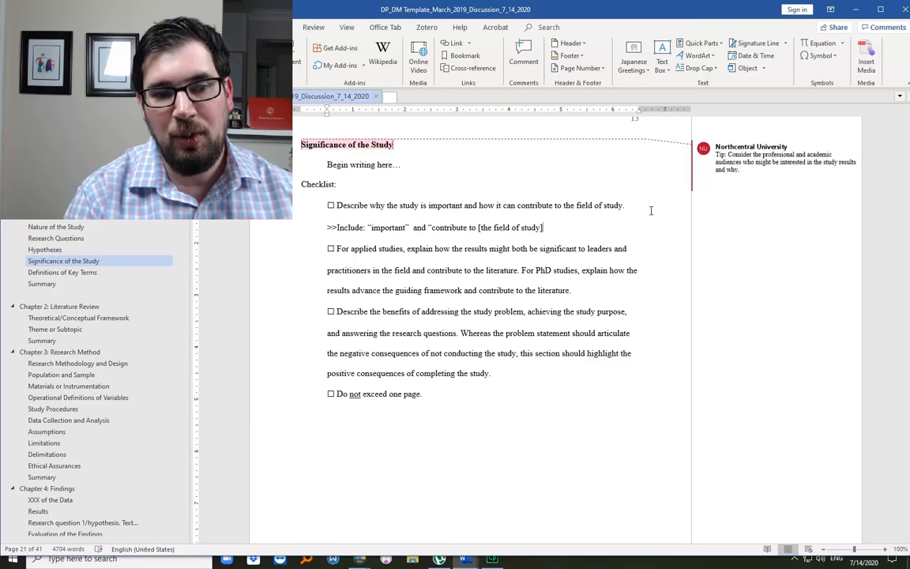
type("\"")
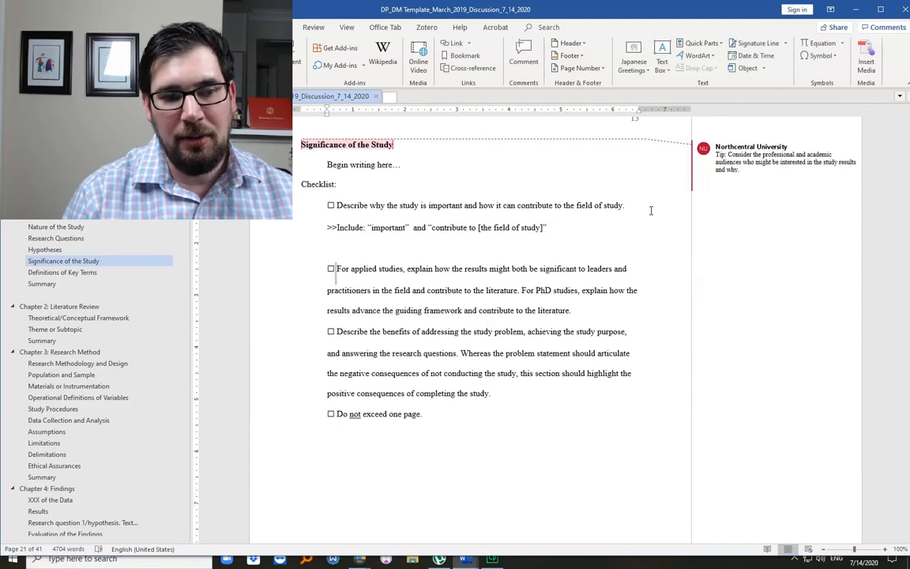
- Delete the applied-studies sentence, leaving only the PhD guidance, and add a blank line below
double_click(369, 269)
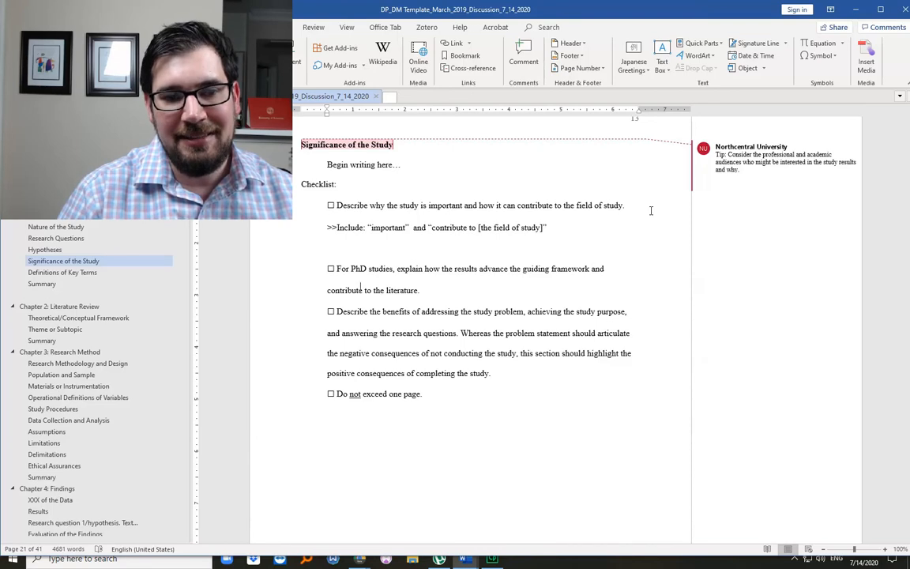
left_click(421, 290)
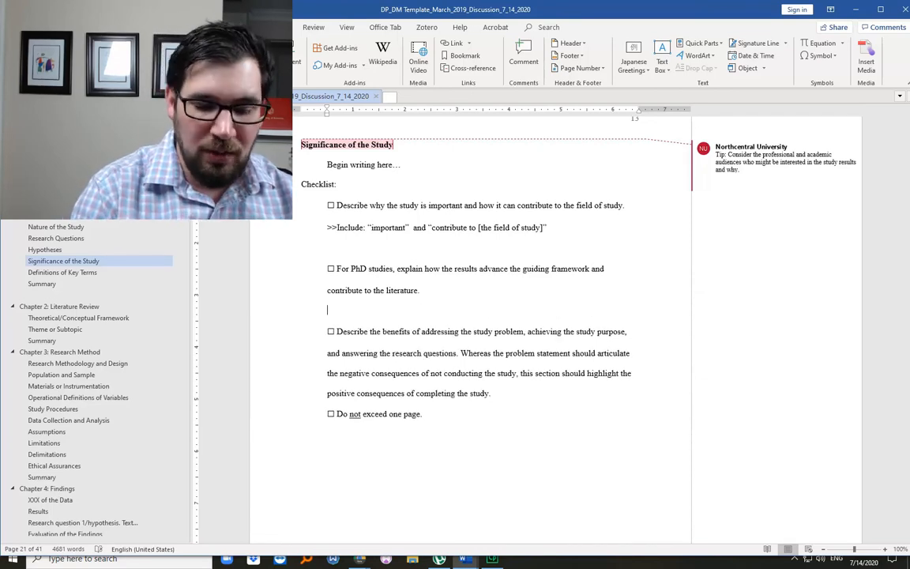
- Type '>>Include: "The results of the proposed study could advance the guiding framework by ….[insert logic, reasoning]."'
type(">>Includ")
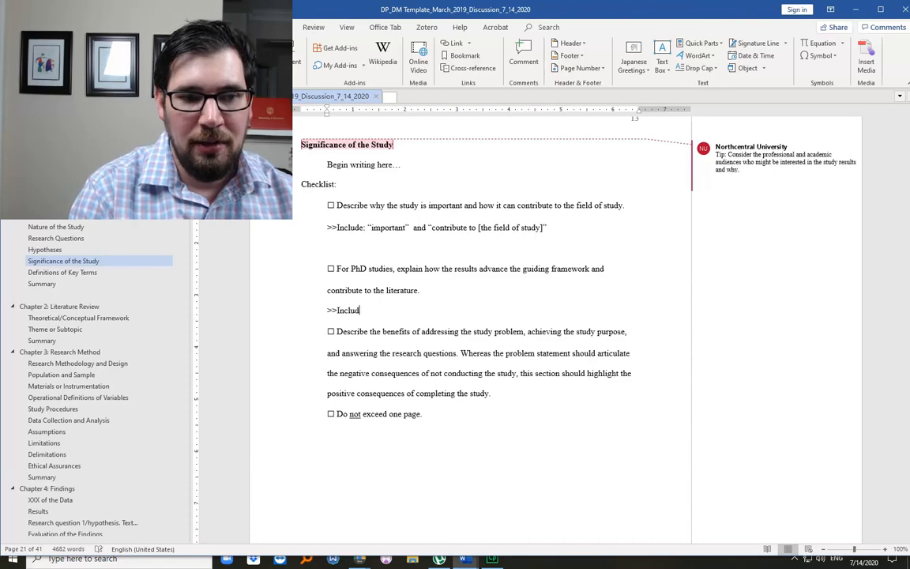
type("e:")
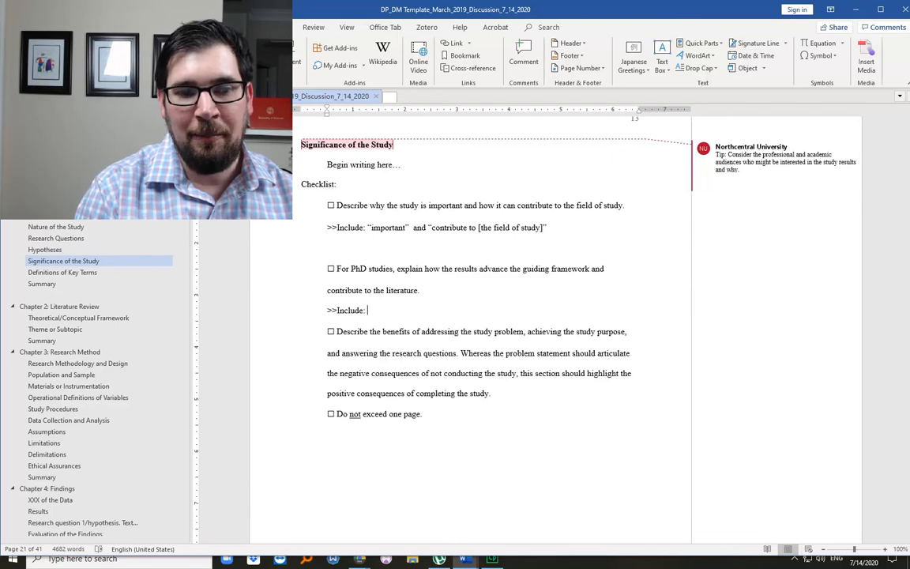
type("\"")
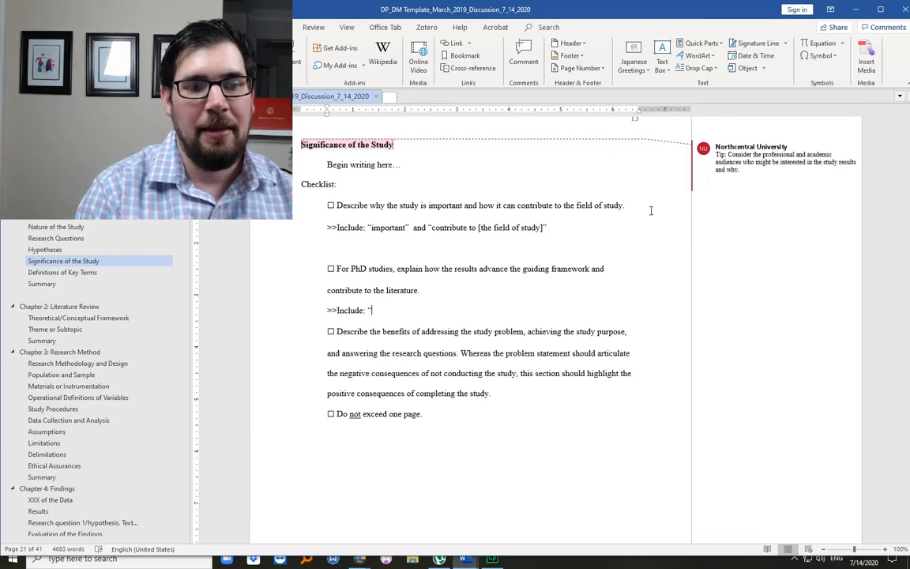
type("The r")
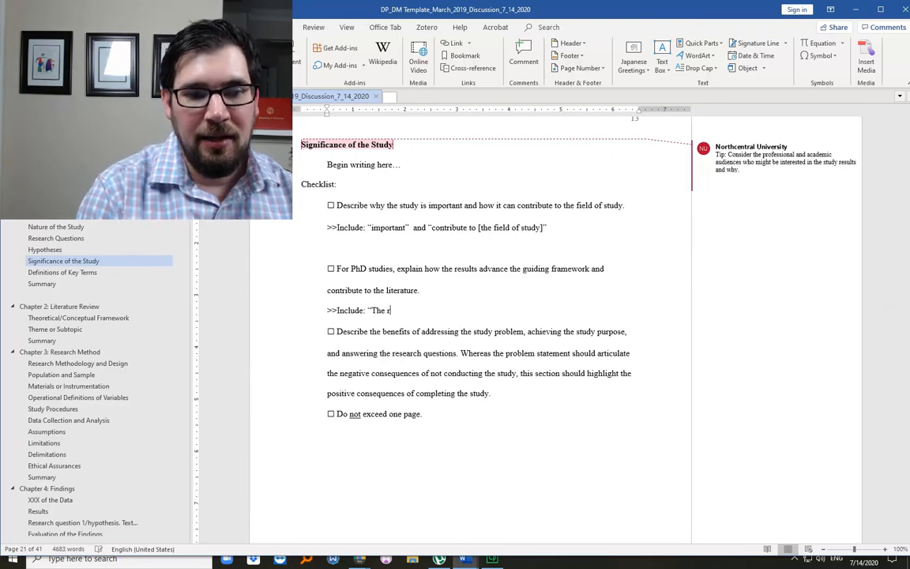
type("esults could")
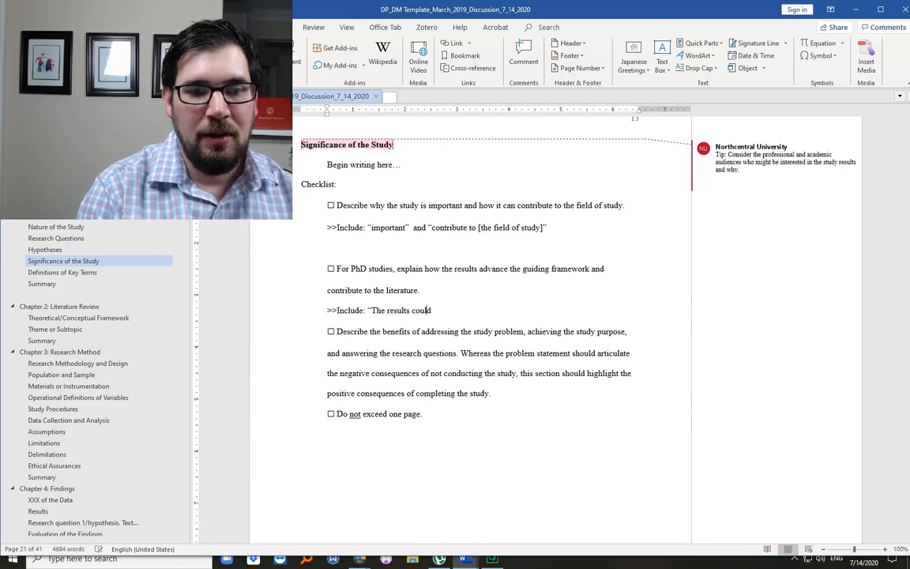
type("advance the")
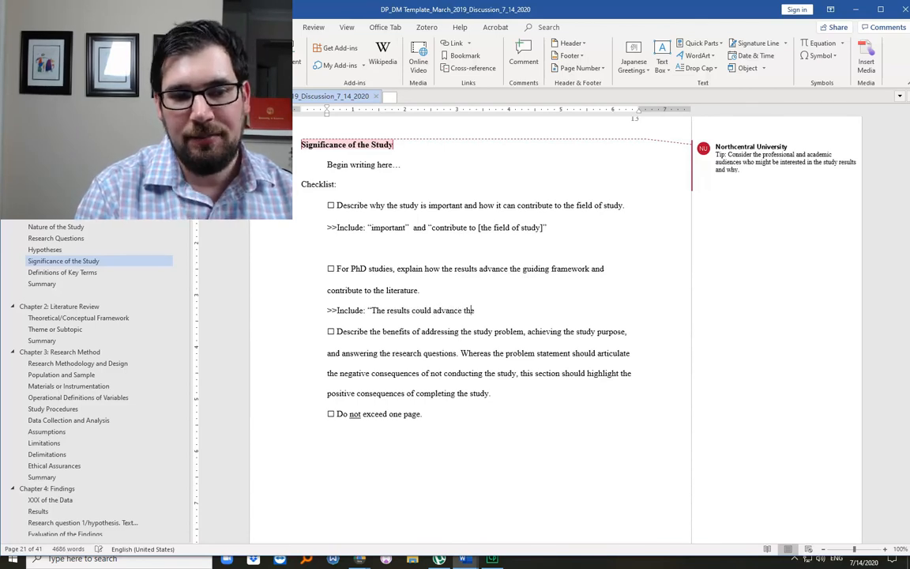
type("the guiding framework by …[ins")
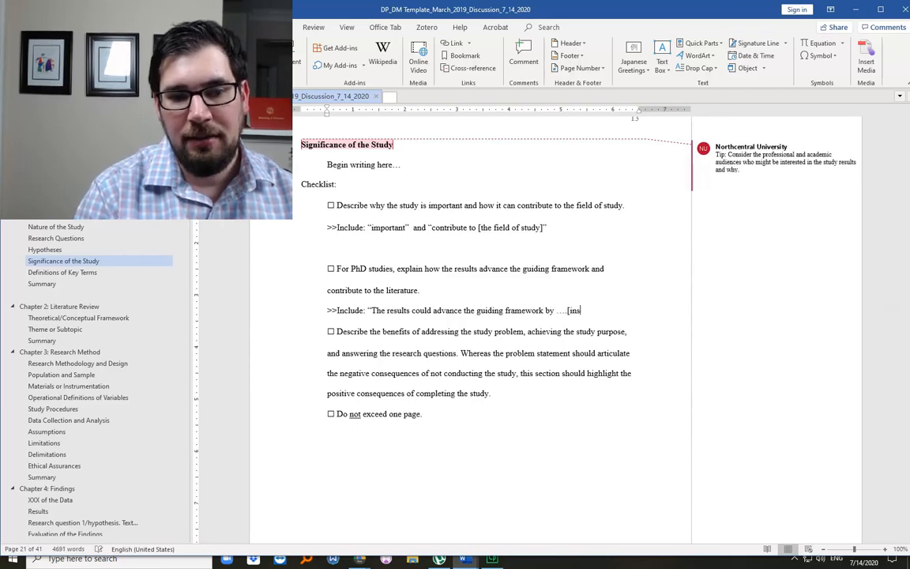
type("ert logic")
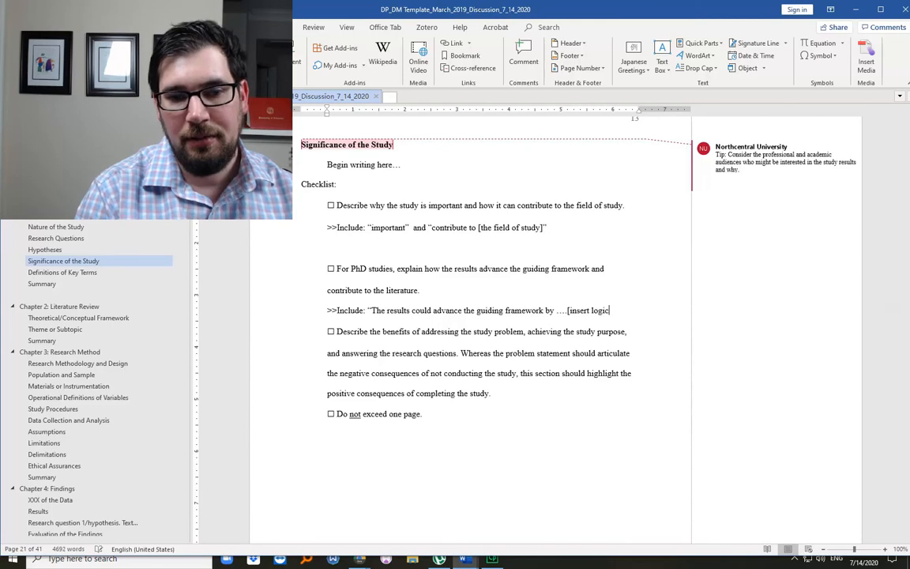
type(", re")
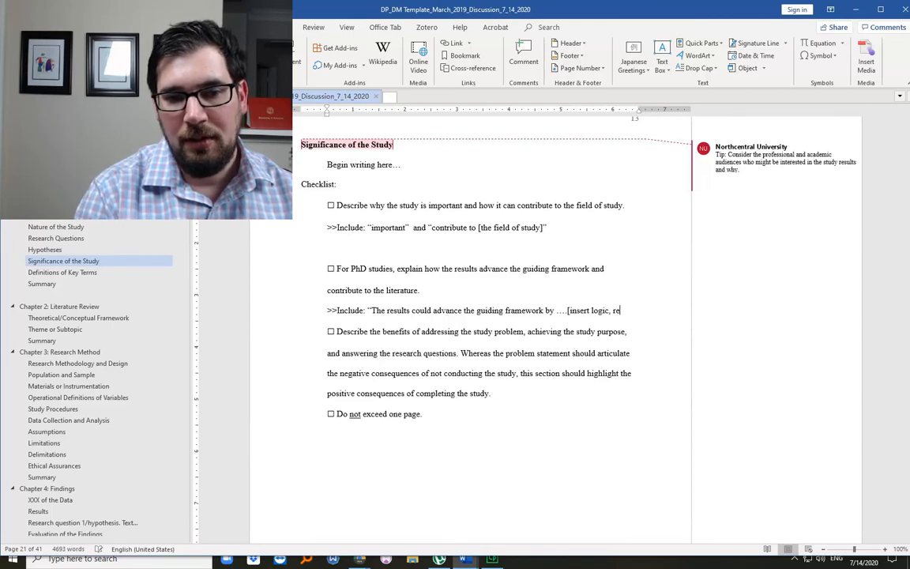
type("asoning].”")
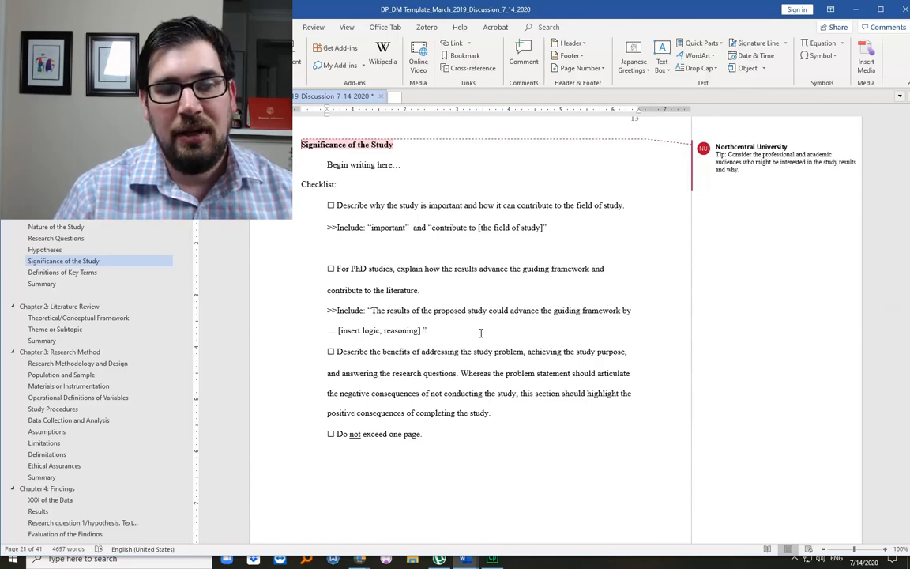
- Start a new '>>' line after "Do not exceed one page."
left_click(426, 330)
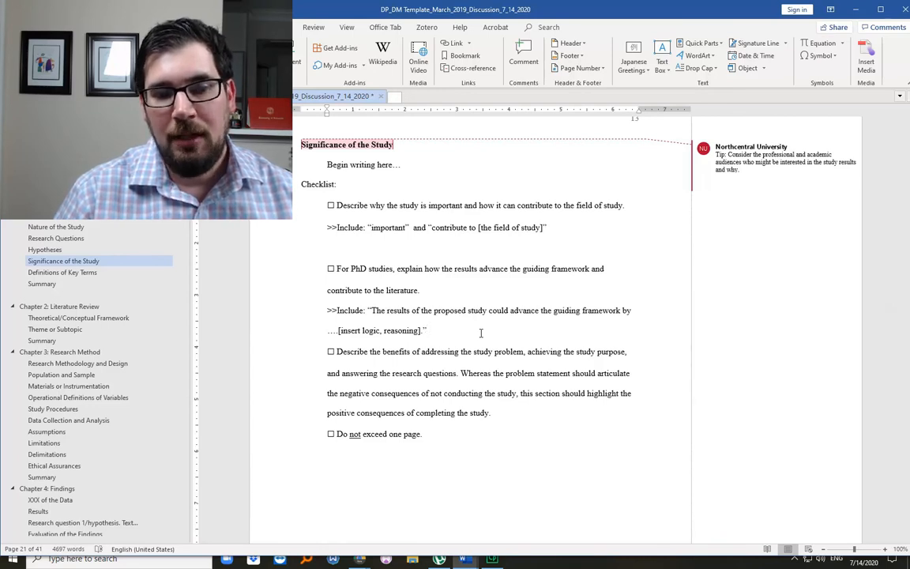
left_click(426, 330)
type(">>>")
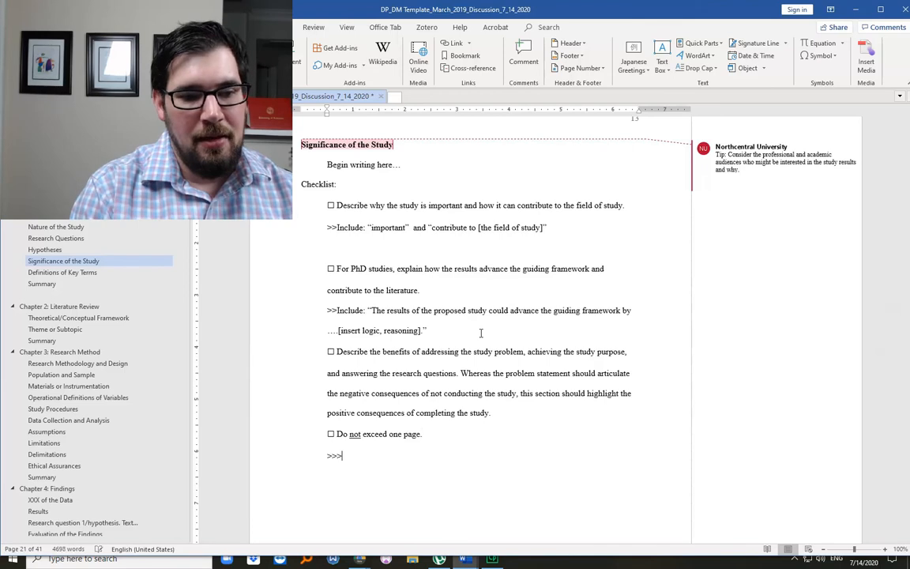
- Type 'Humble wording: Perhaps, It could, It may be, Potentially, Possibly'
type("Humble wor")
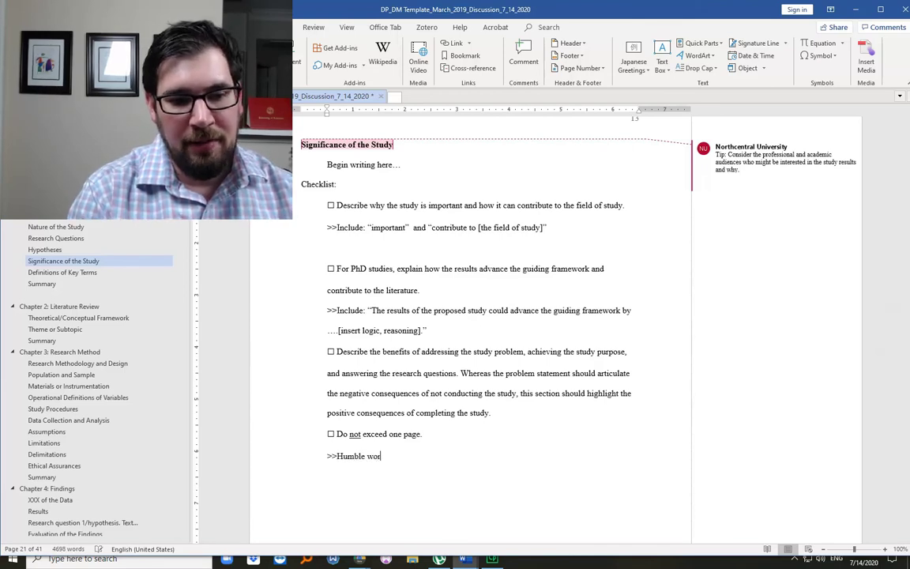
type("ding: P")
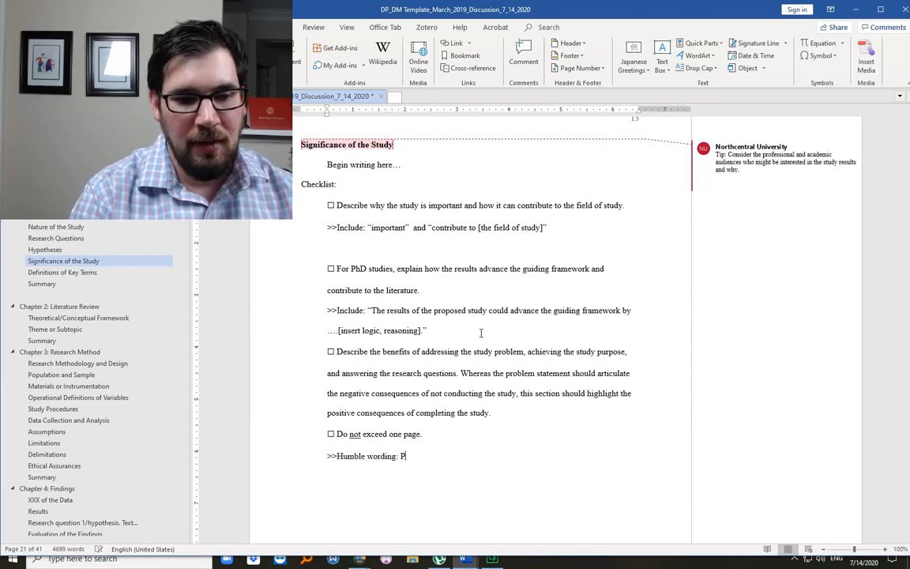
type("erhaps,")
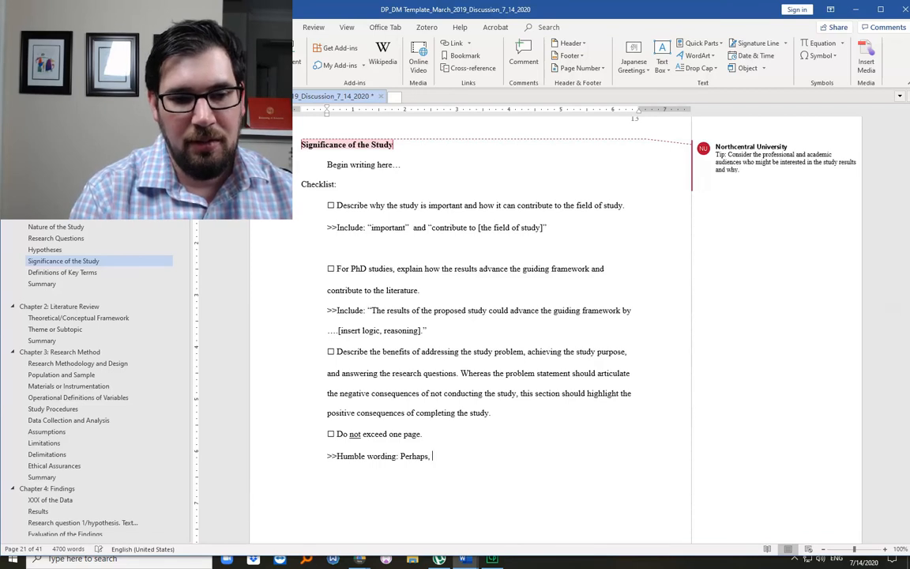
type("It could, It m")
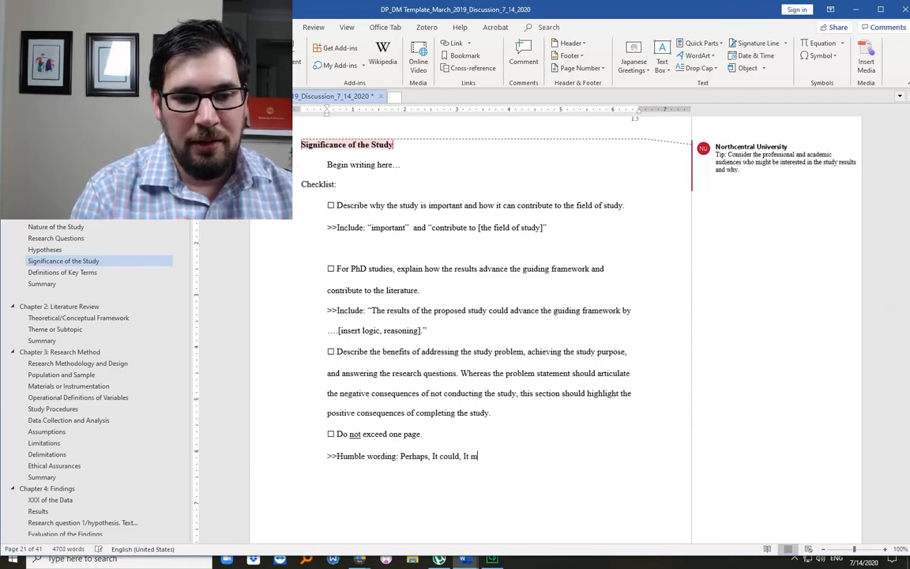
type("ay be,")
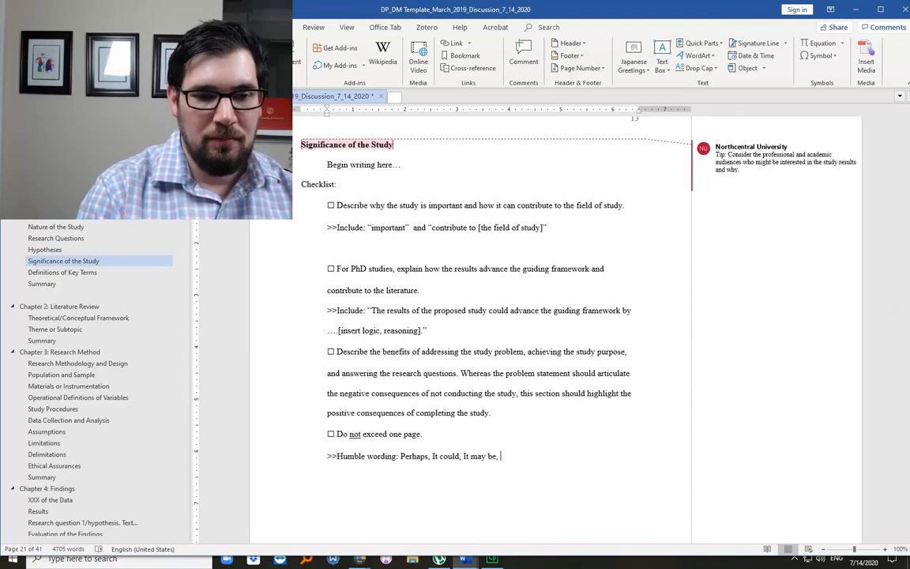
type("Pot")
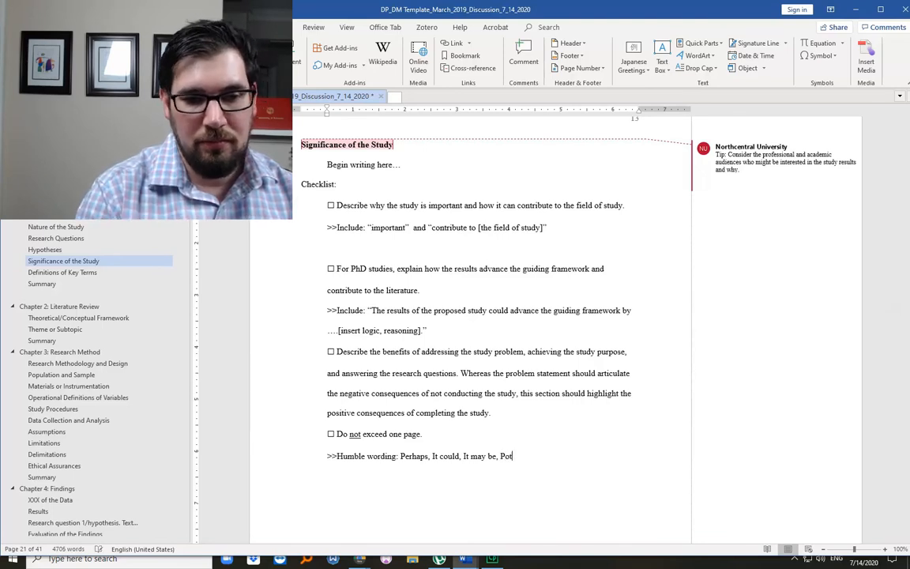
type("entially,")
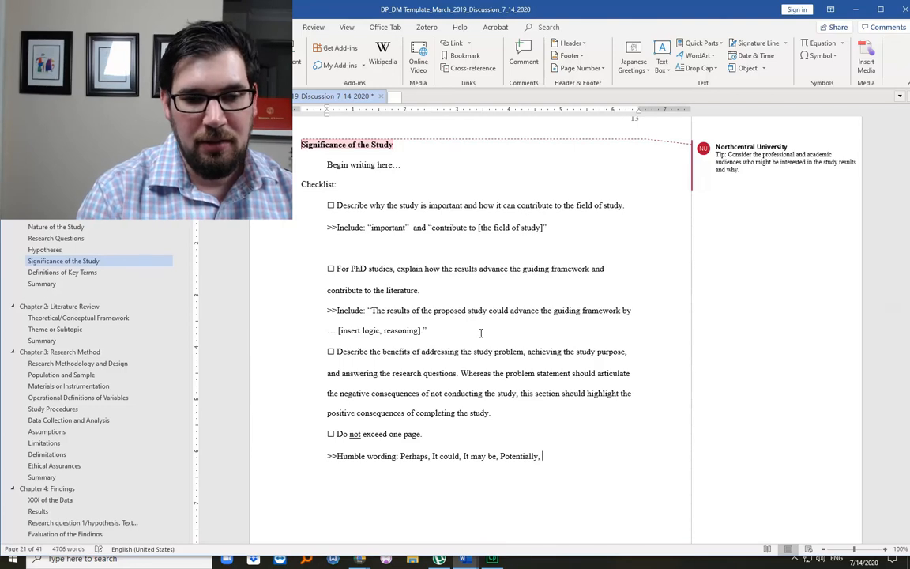
type("Possibly")
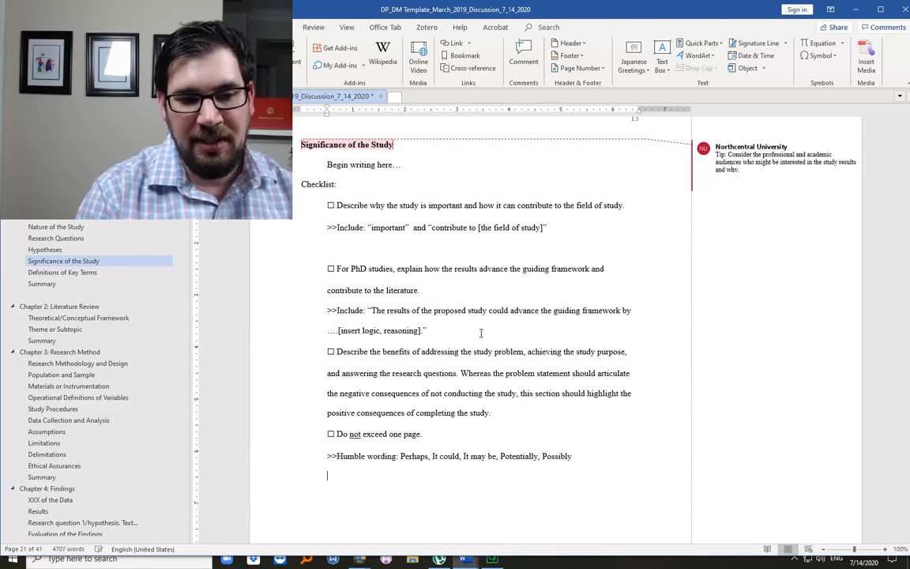
- Type the counter-example 'Not: It will cure cancer.'
type("No")
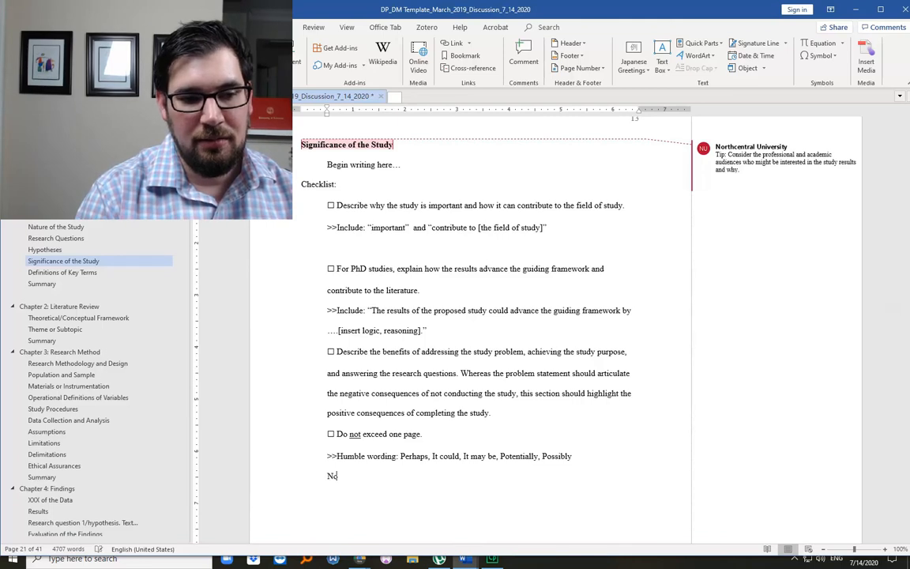
type("ot: It wi")
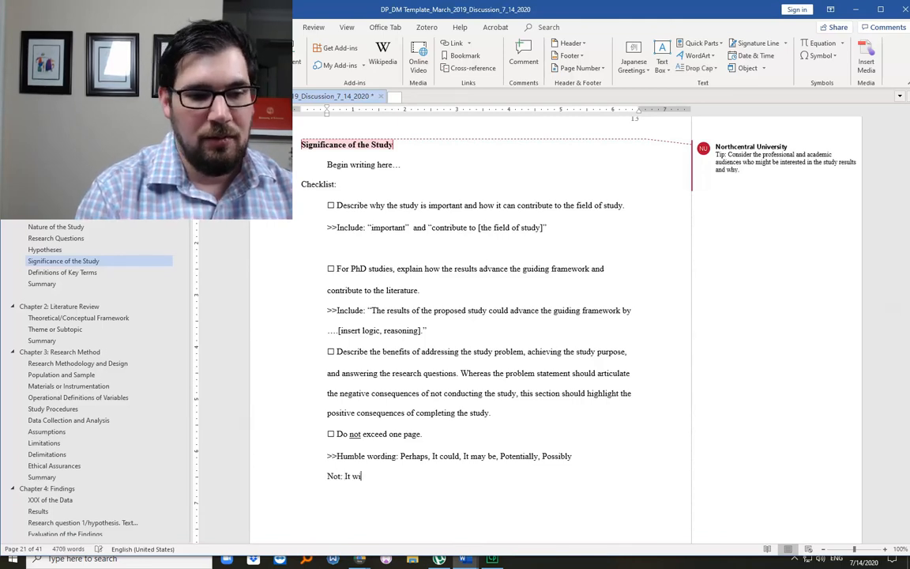
type("ll cure c")
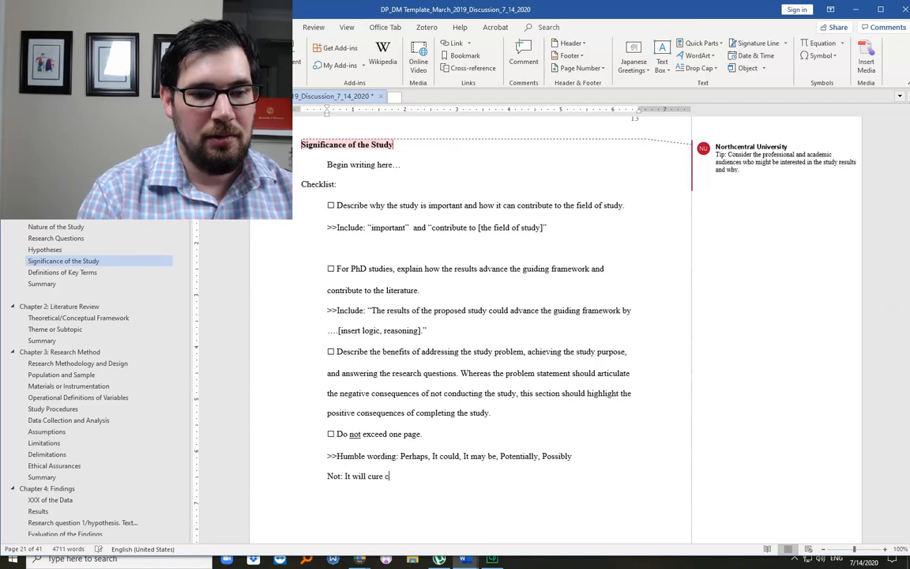
type("anc")
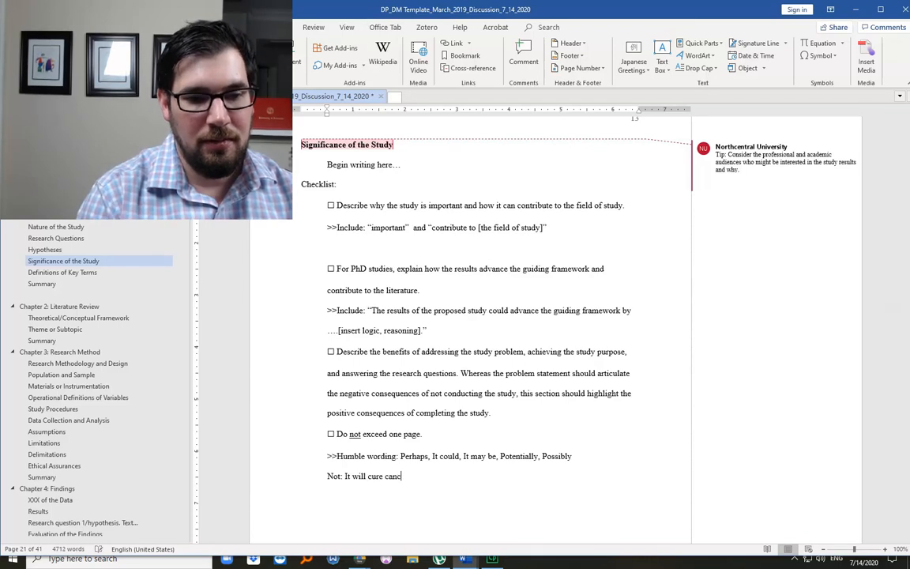
type("er.")
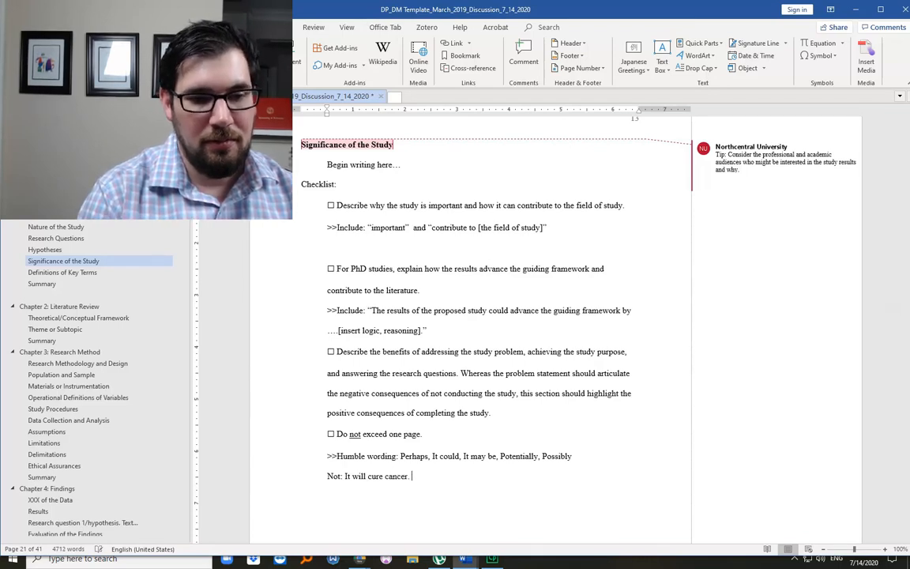
- Type 'Instead: It could elucidate chemical neurotransmitters that play a role in the development of cancer.'
type("Instead:")
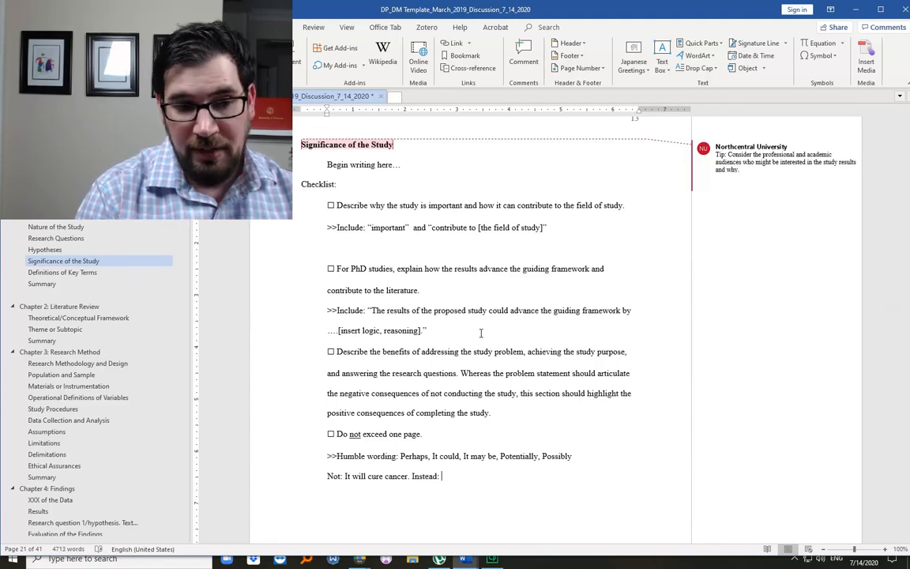
type("It could eli")
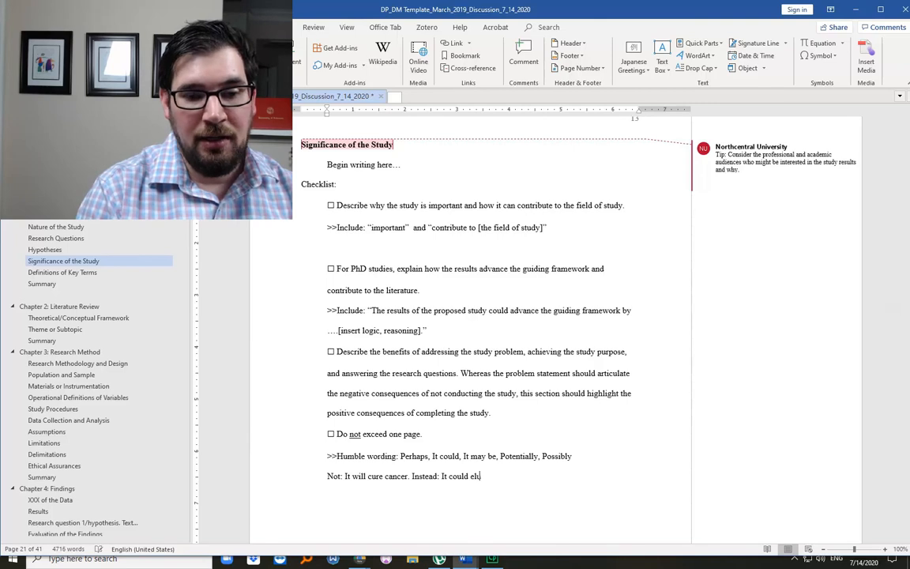
type("lucidate")
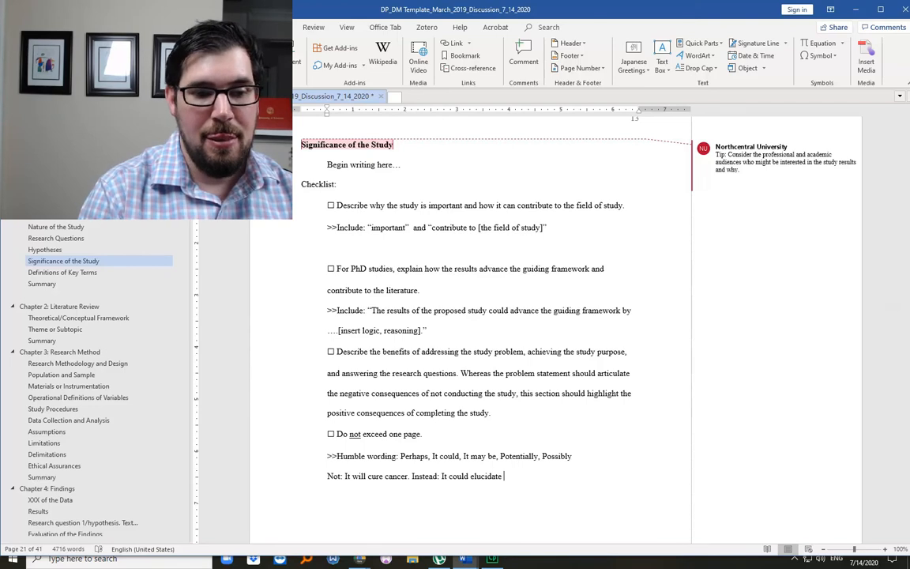
type("chemic")
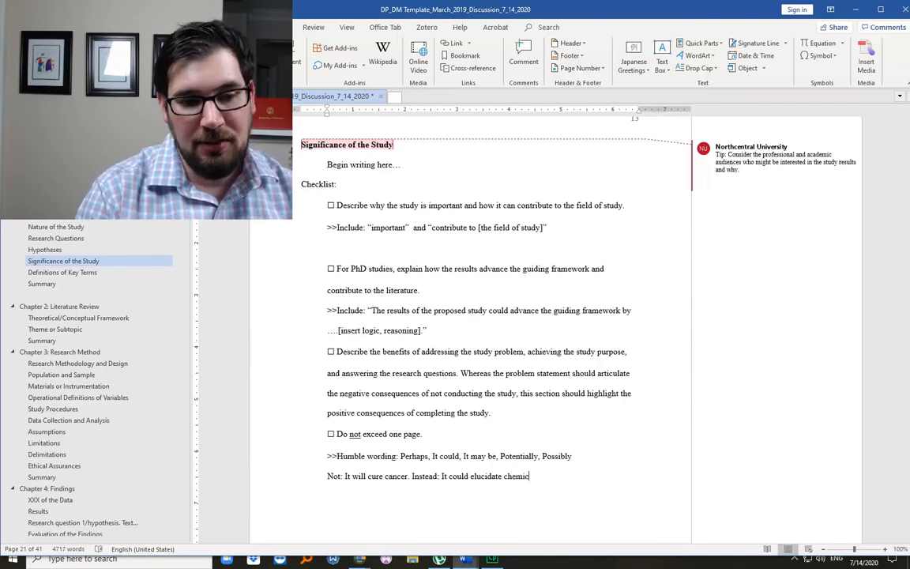
type("al")
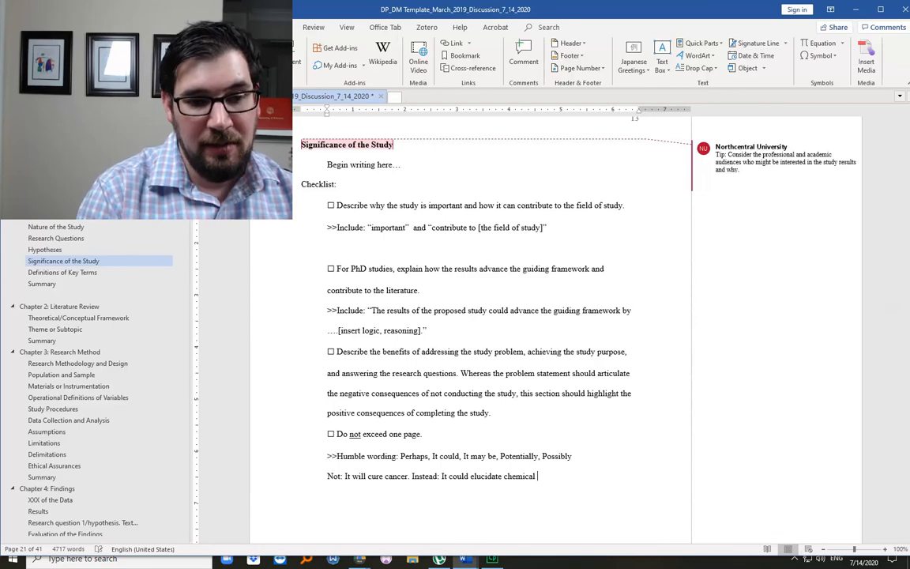
type("c")
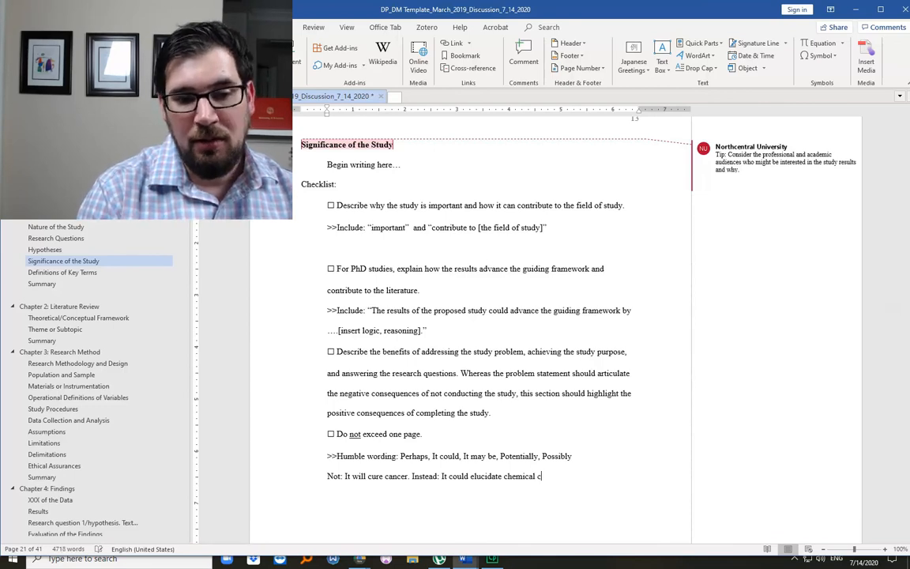
type("n")
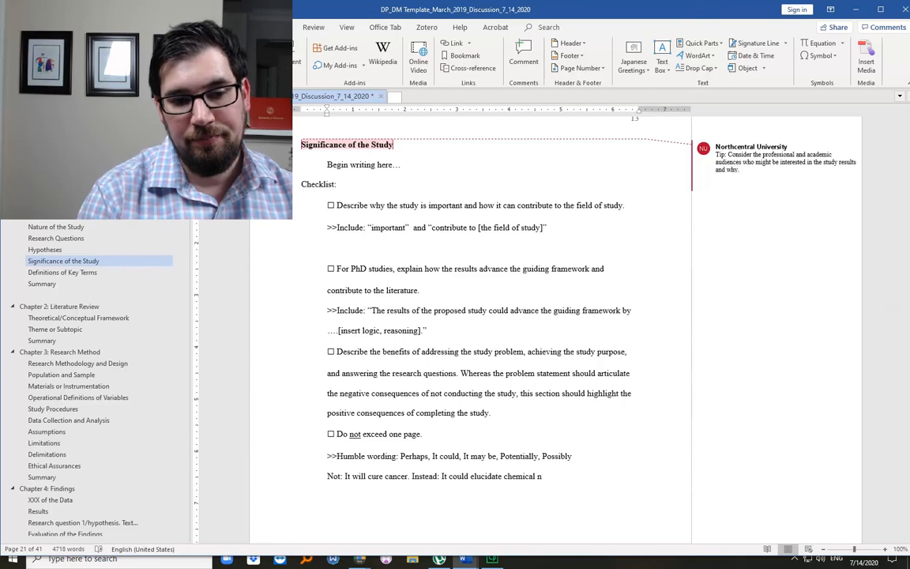
type("eurotransmitters")
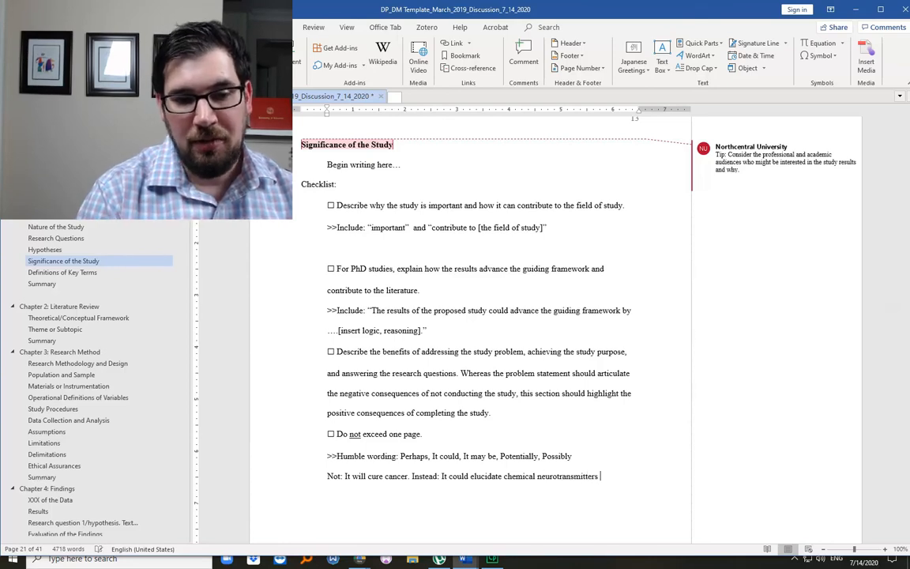
type("that")
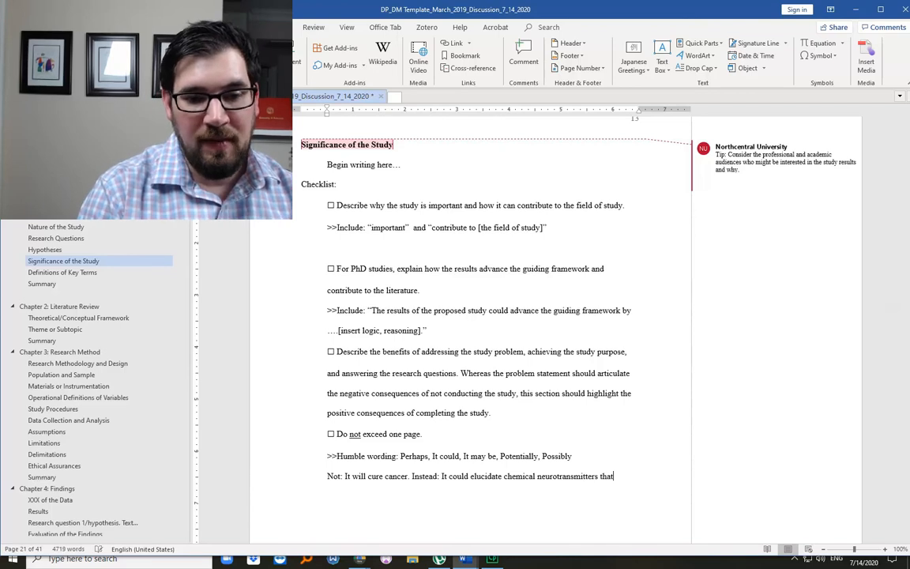
type("play a")
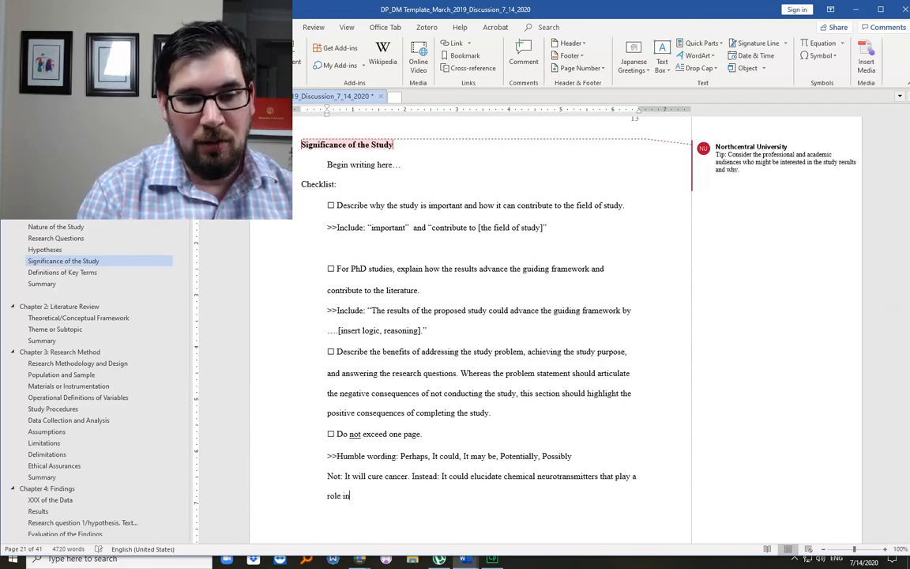
type("the development")
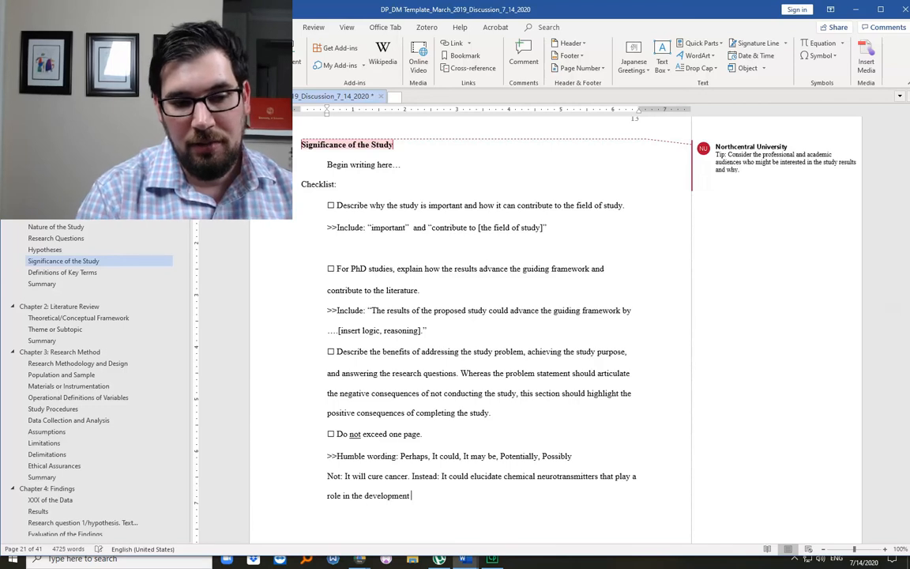
type("of cancer.")
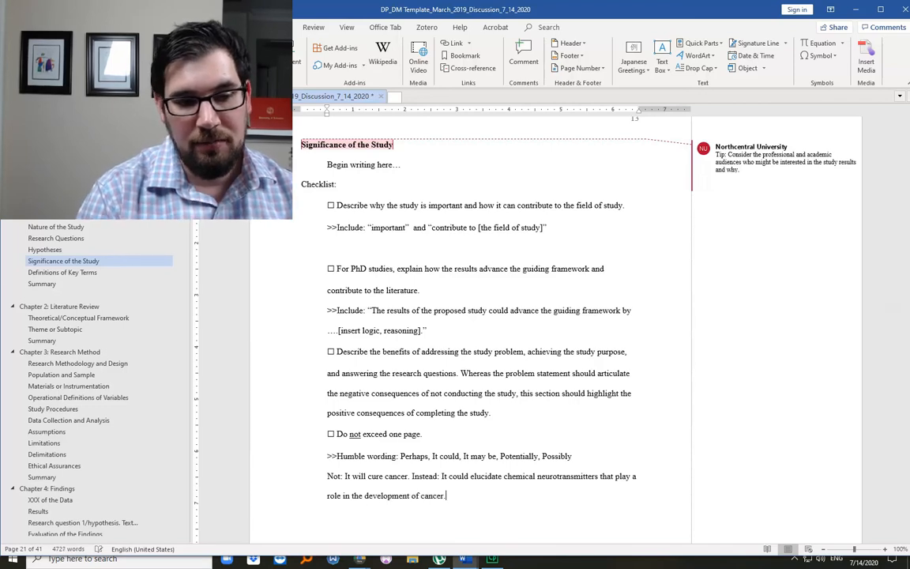
- Replace 'elucidate' with 'identify' and insert blank lines before the humble wording and benefits items
double_click(486, 476)
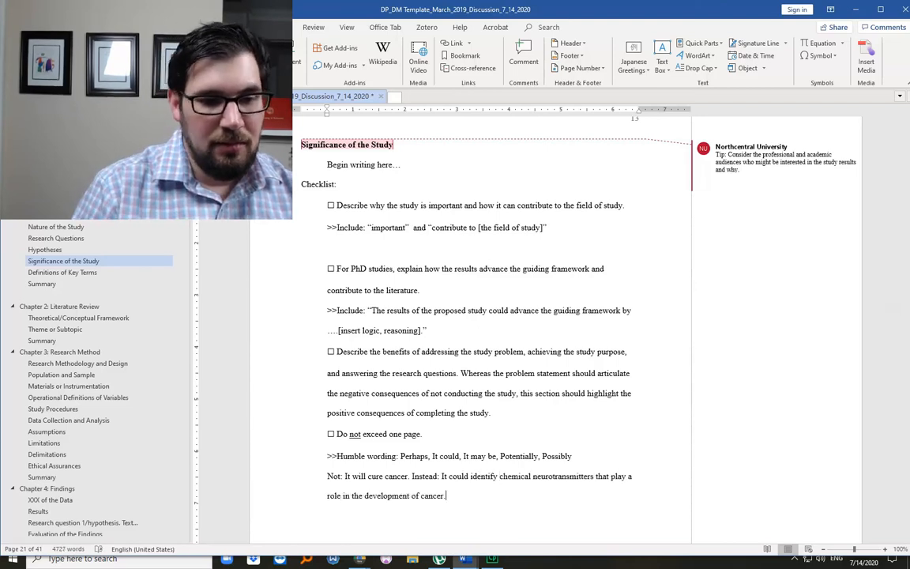
left_click_drag(500, 476, 445, 495)
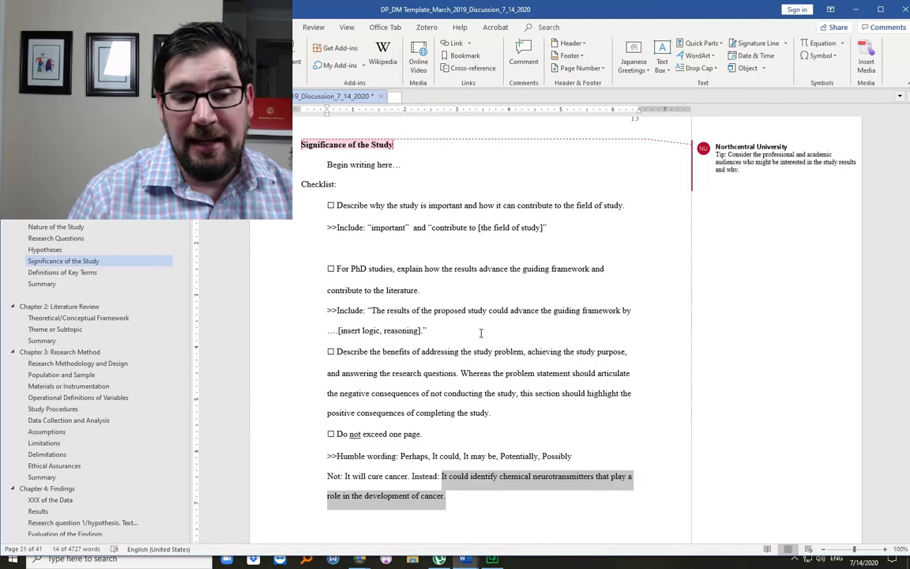
left_click(429, 434)
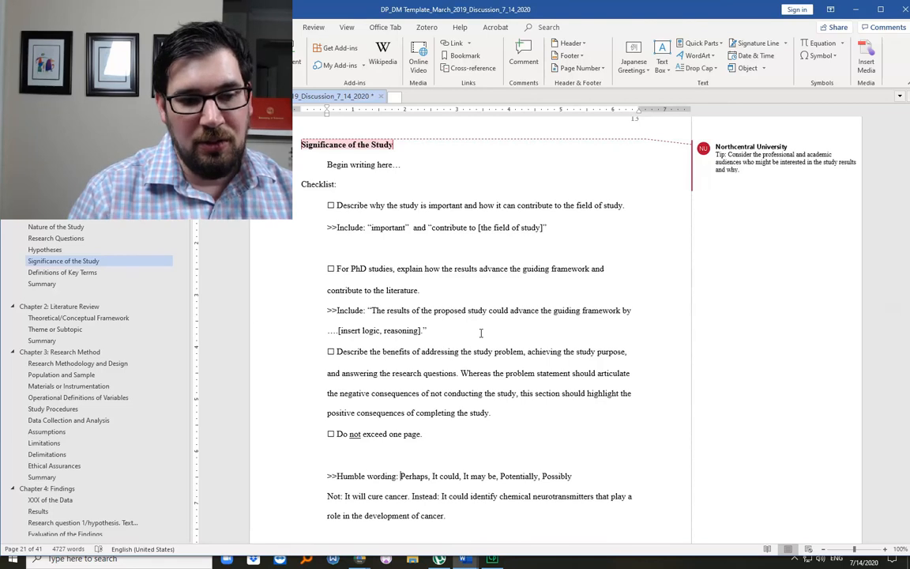
double_click(413, 475)
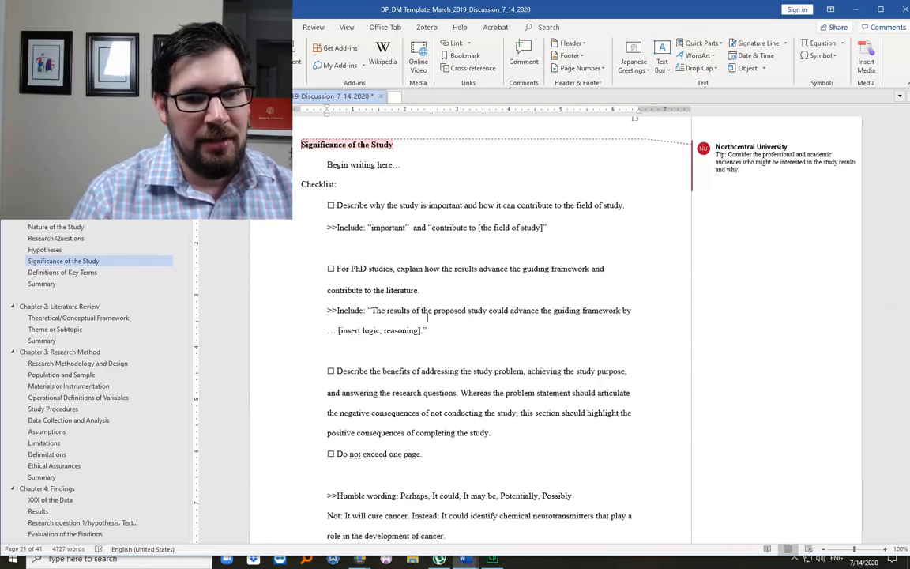
- Type 'Include: results of the proposed study may contribute to the literature by'
double_click(532, 310)
type(">>")
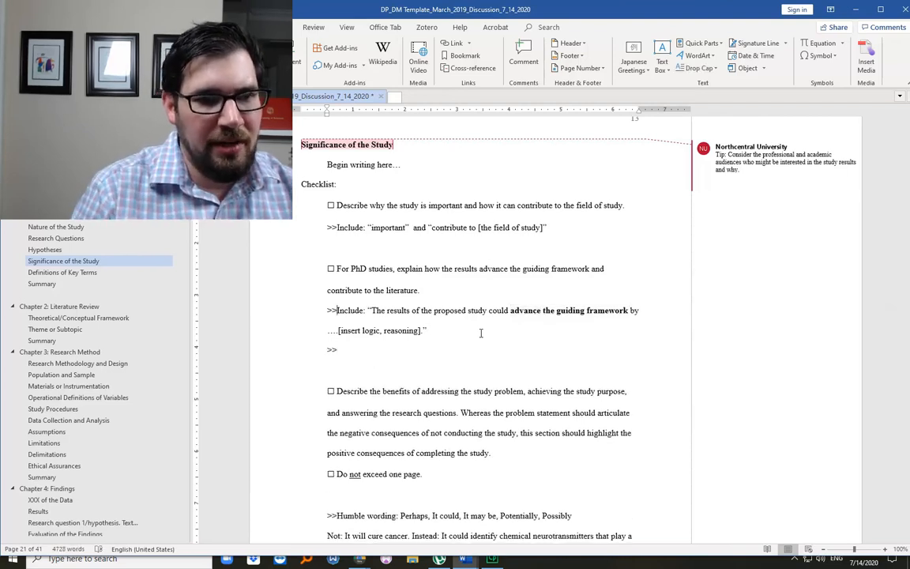
type("In")
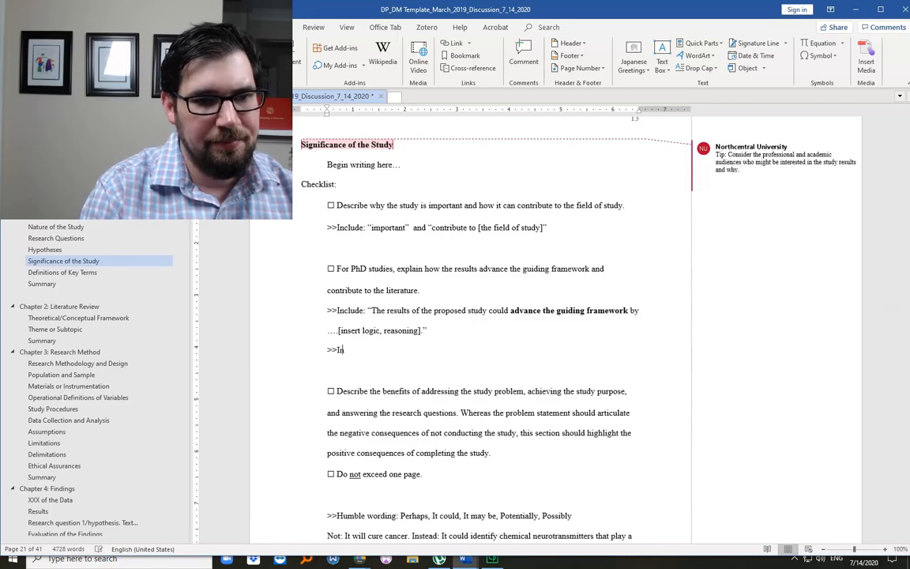
type("clude: “The")
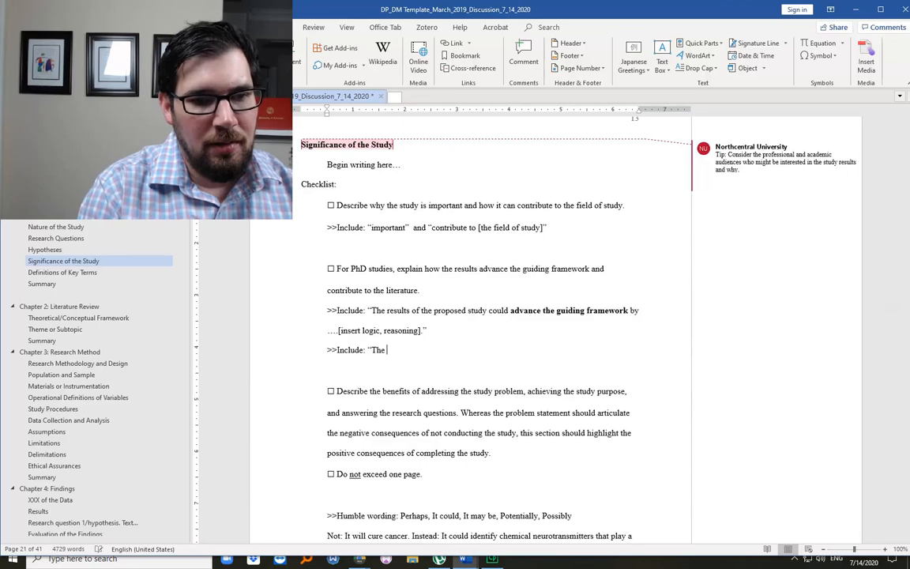
type("results of the pr")
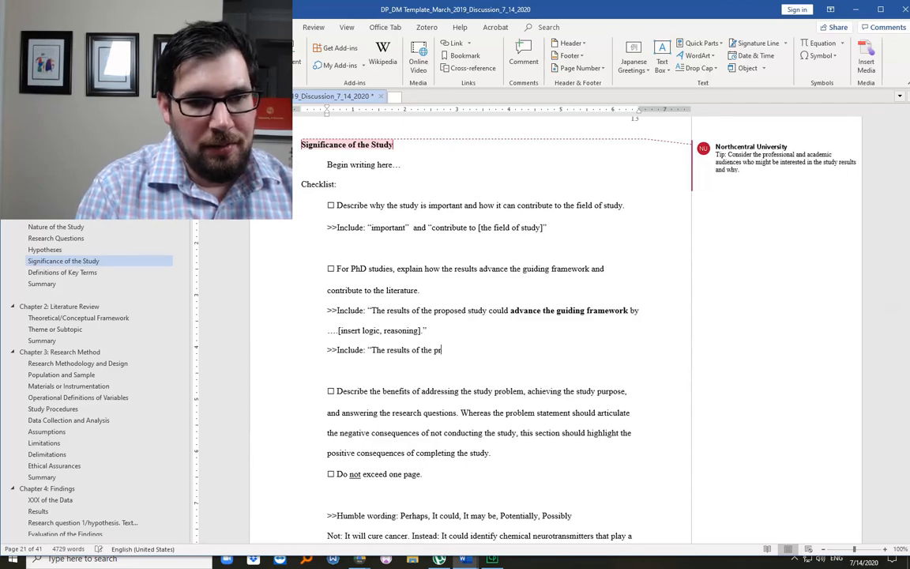
type("oposed study")
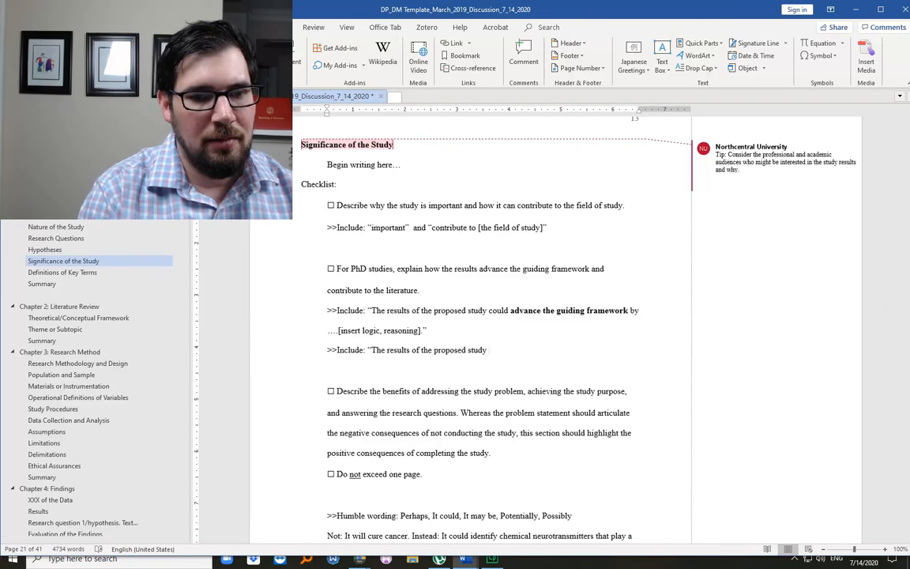
type("may contribute")
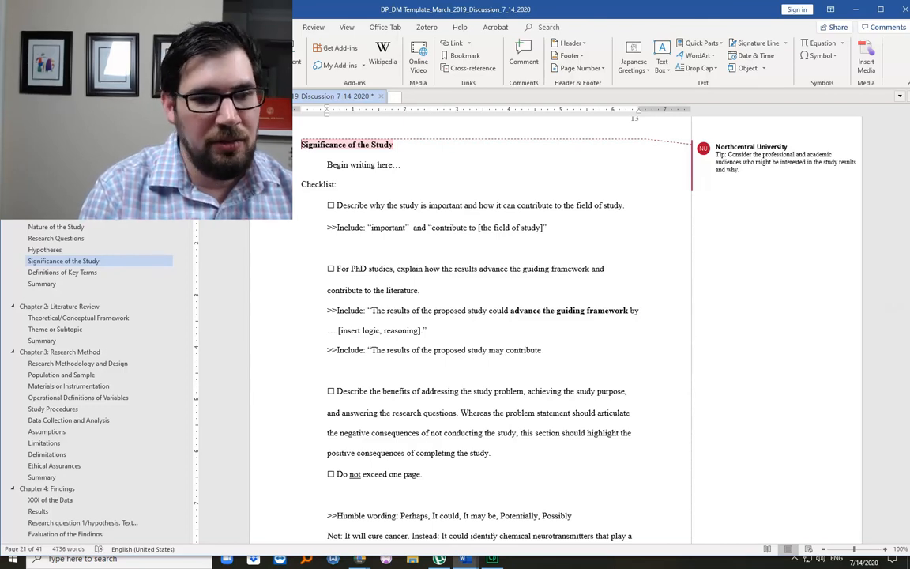
type("to the literature")
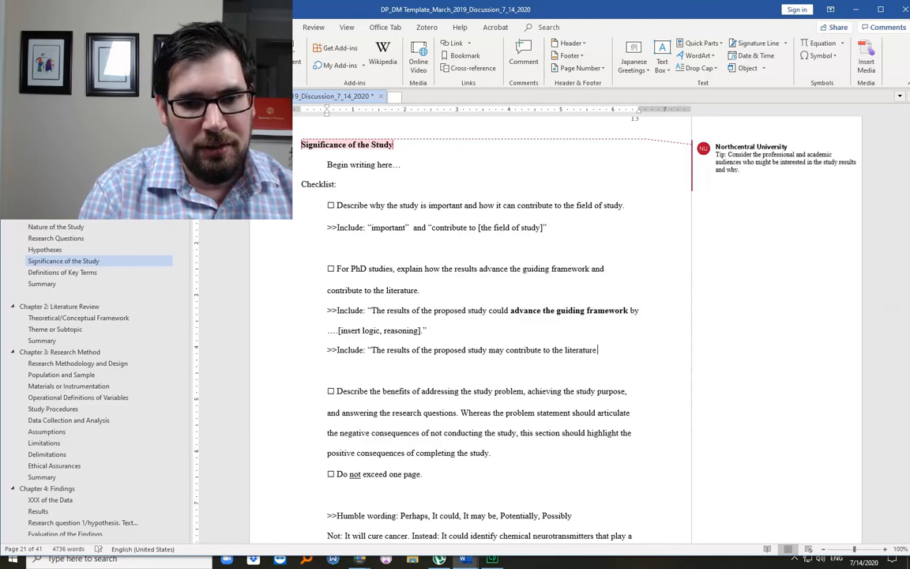
type("by [“")
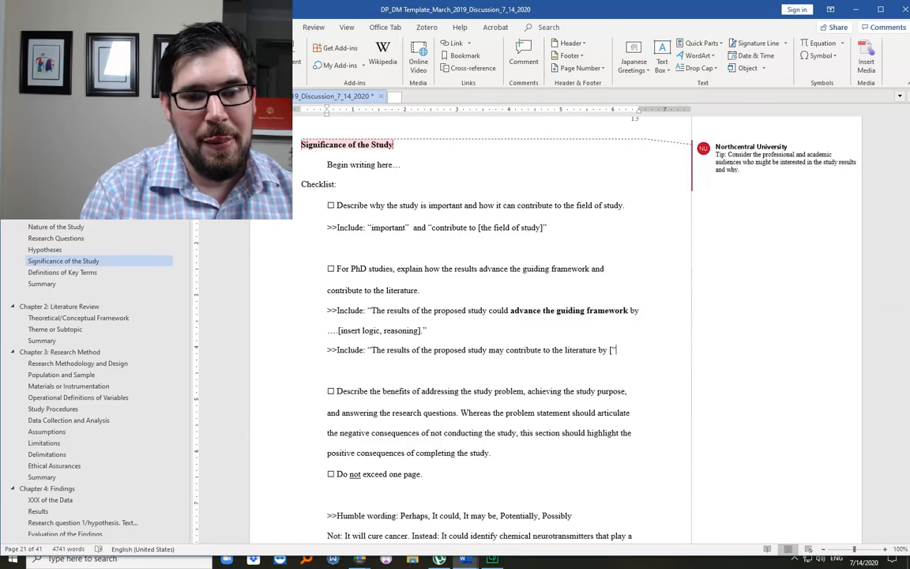
- Finish with '[addressing the research gap regarding emotional health of dissertating students].'
type("[\"addresst")
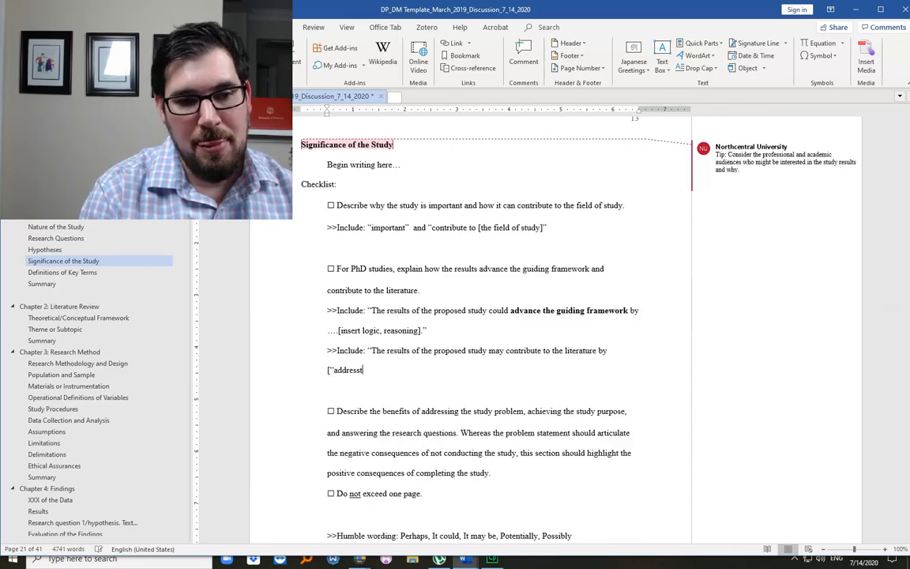
type("ing the re")
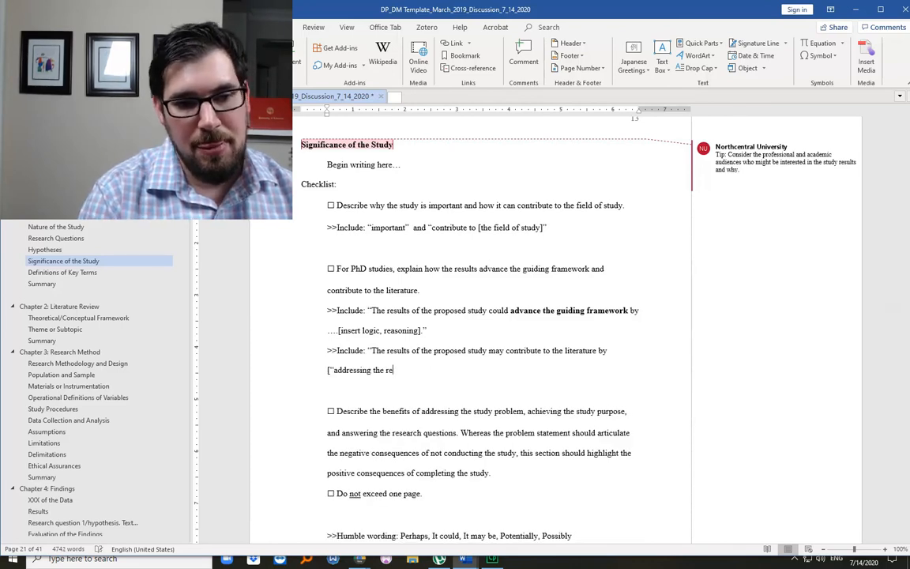
type("search gap")
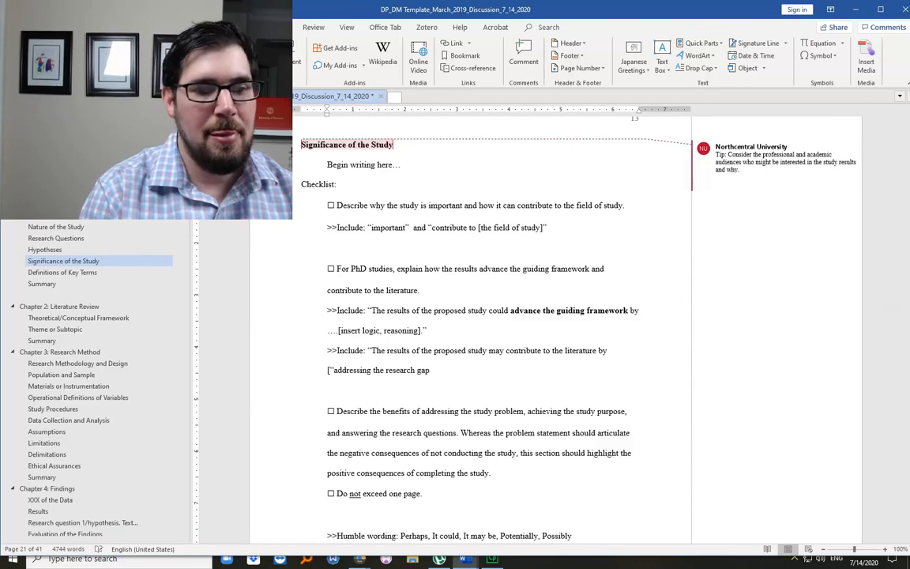
type("regarding")
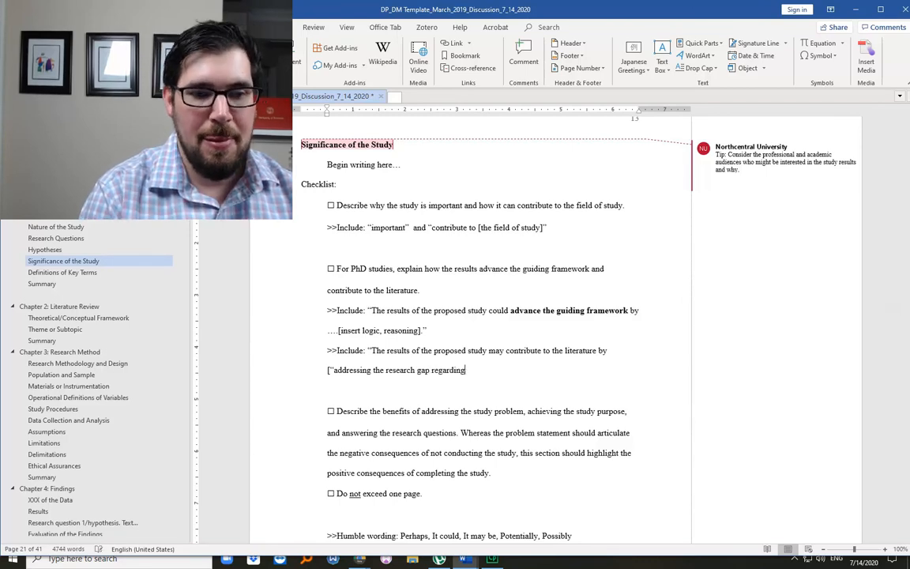
type("e")
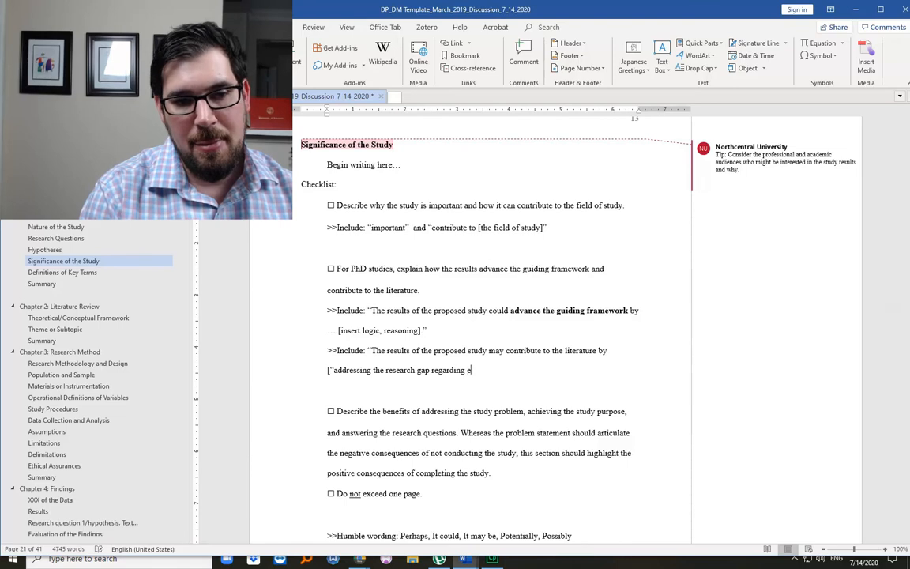
type("motional health of")
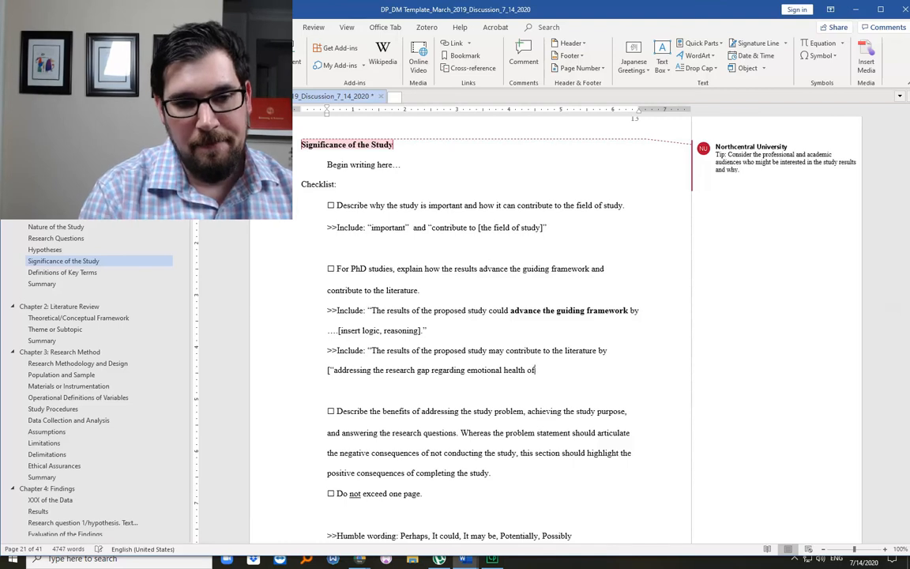
type("dissertating st")
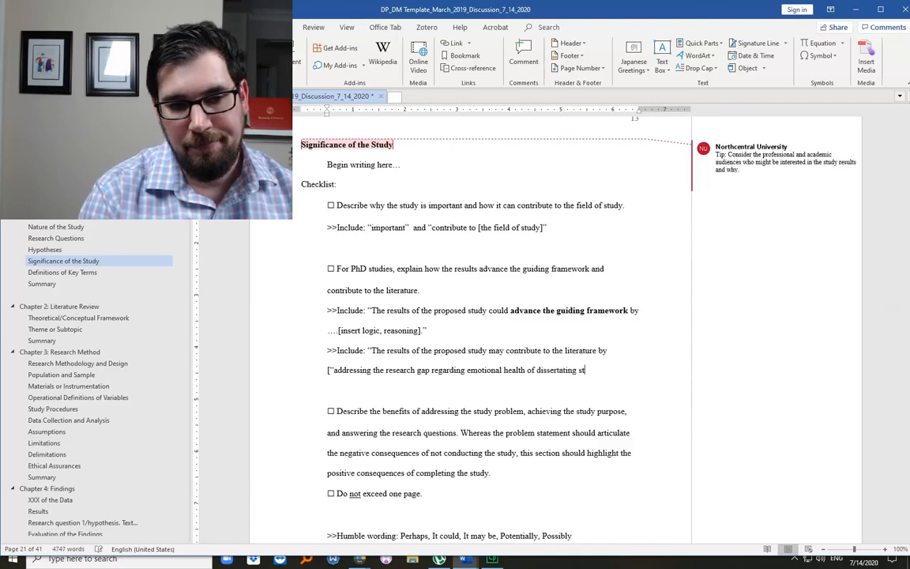
type("udents].")
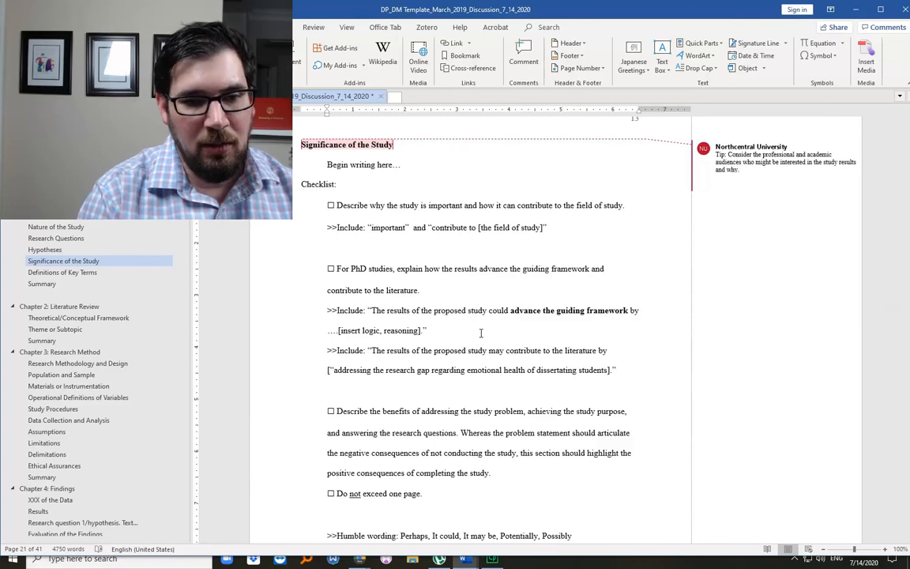
- Remove the stray quote before 'addressing' and bold 'contribute to the literature'
left_click(329, 370)
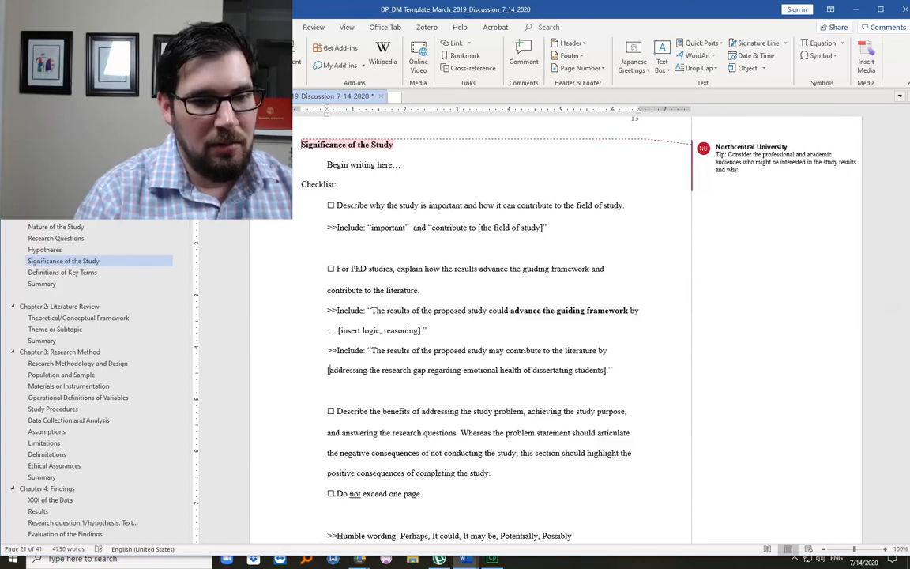
double_click(389, 350)
type("Try:")
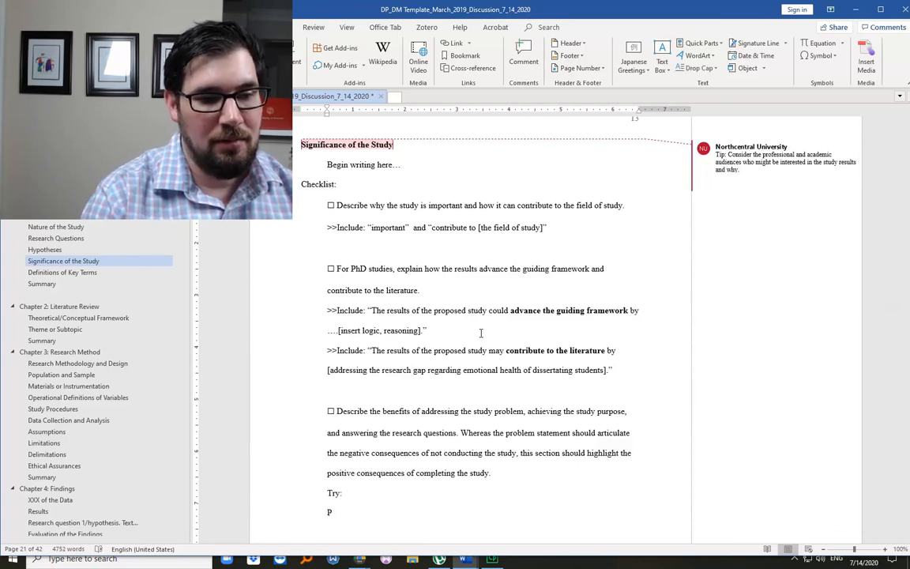
- Type 'Problem: By addressing the problem, the proposed study may [insert positive outcome]', fixing a typo
type("roblem")
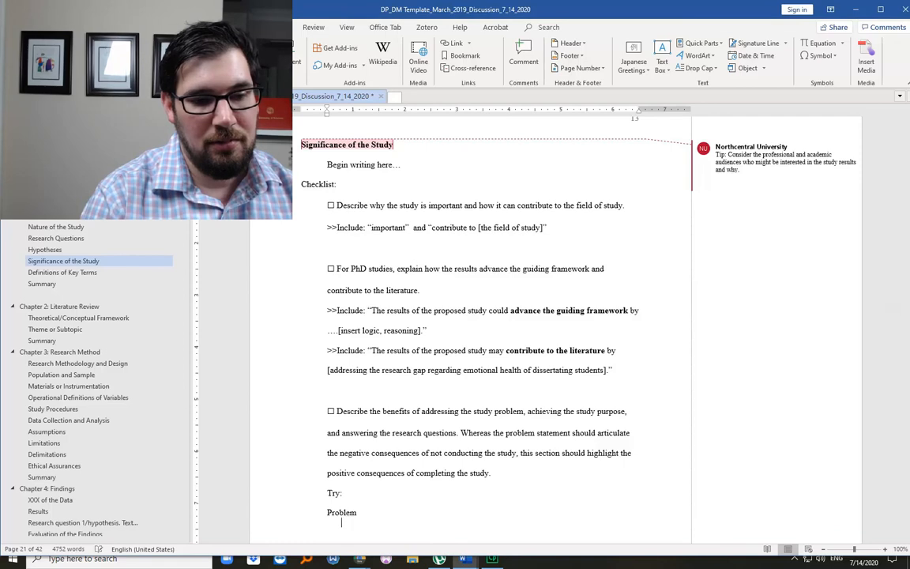
scroll("down", 3)
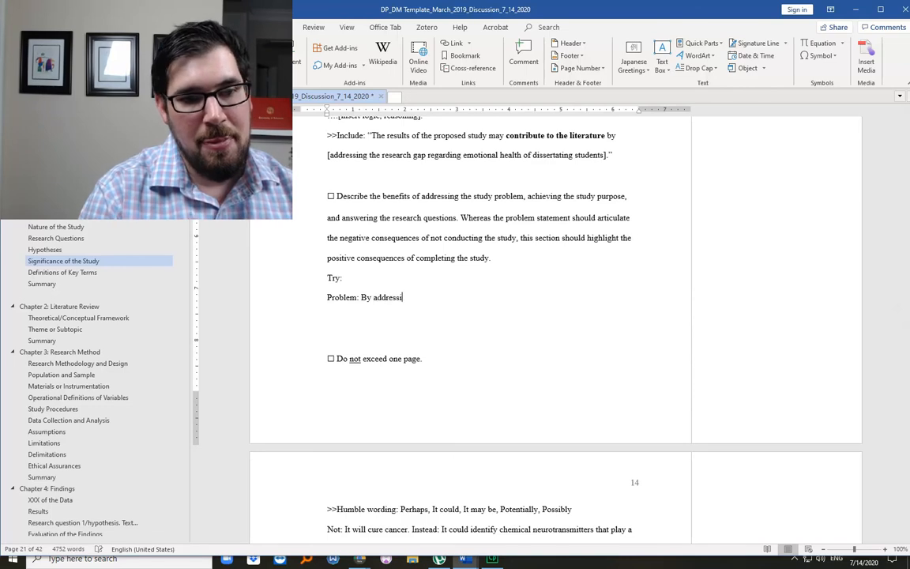
type("ing the problem, the stu")
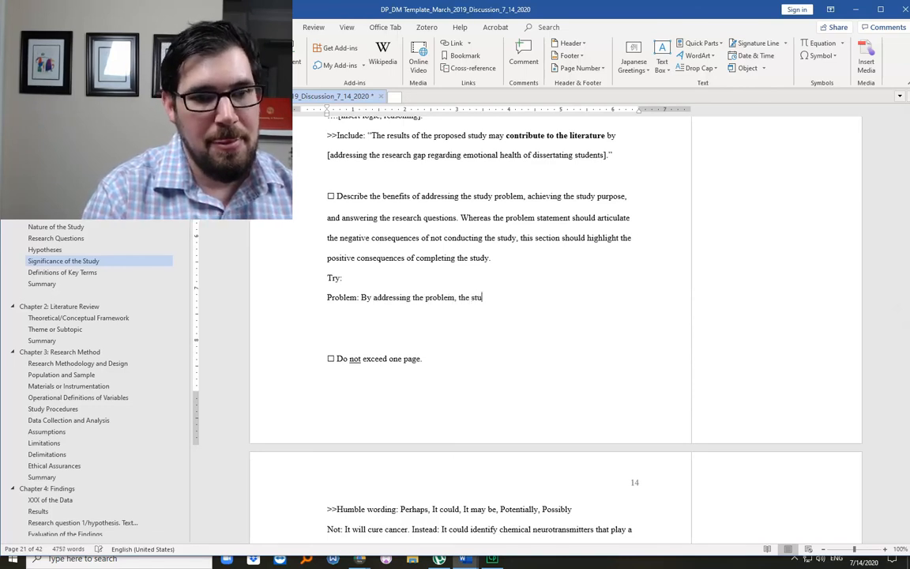
key("Backspace")
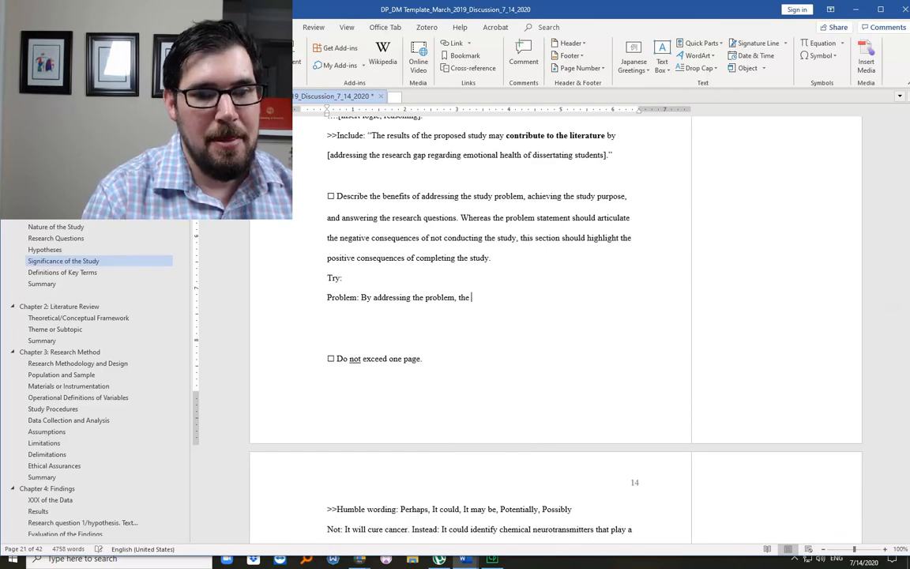
type("p")
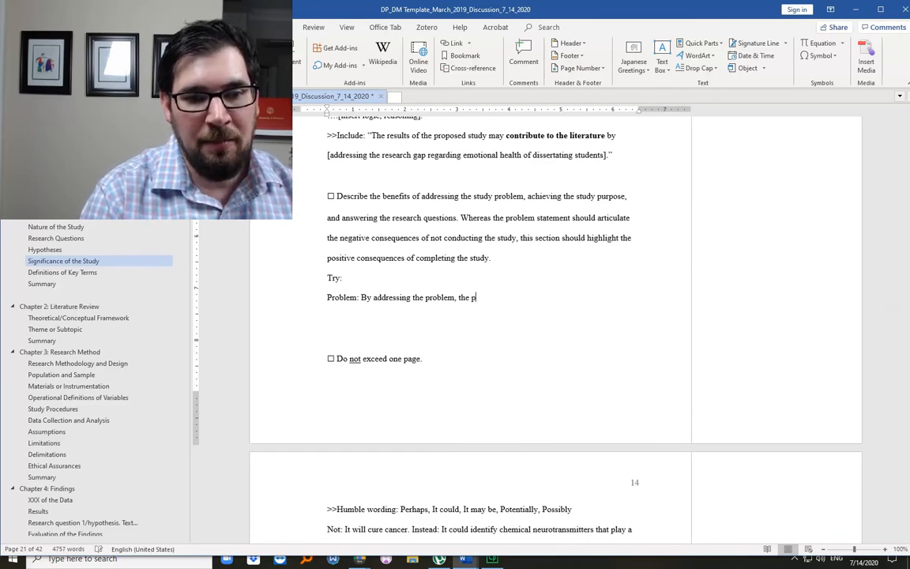
type("roposed study may")
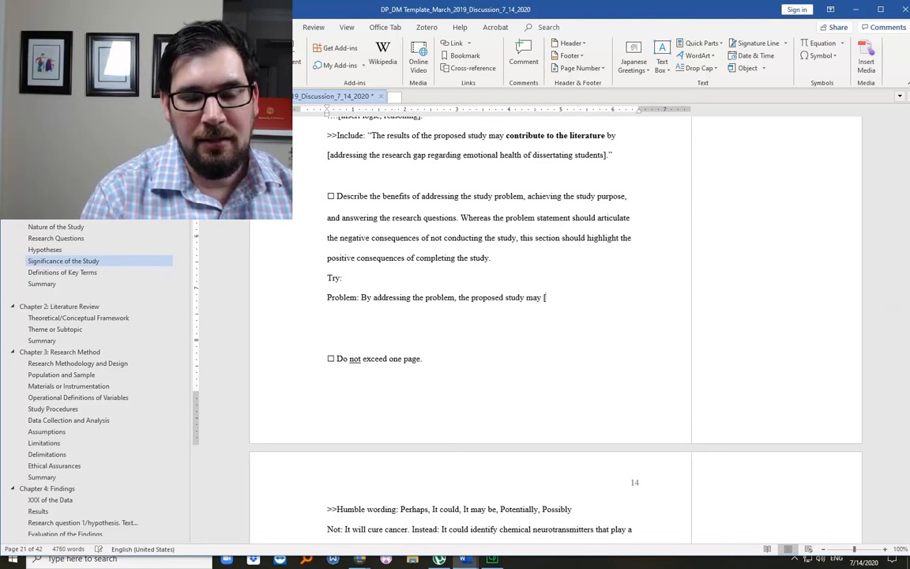
type("[insert")
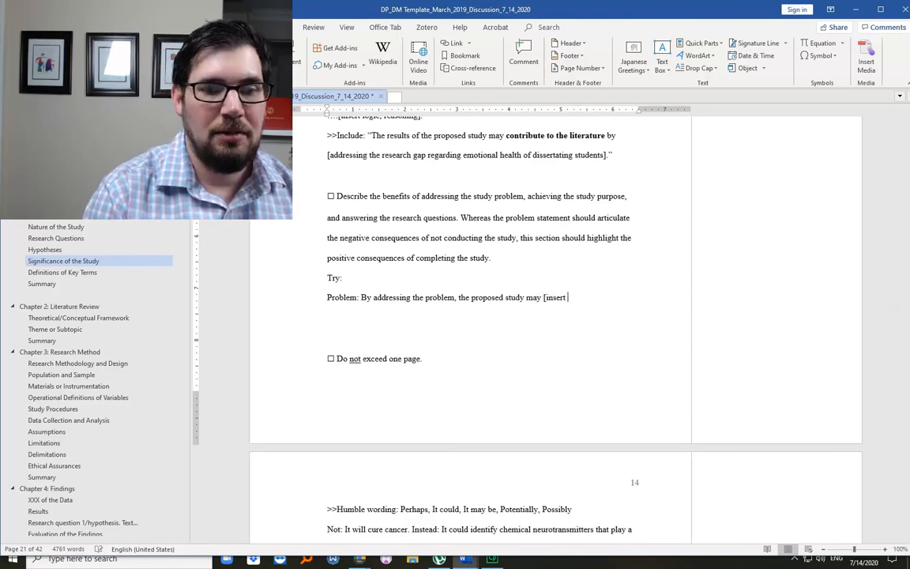
type("positive out")
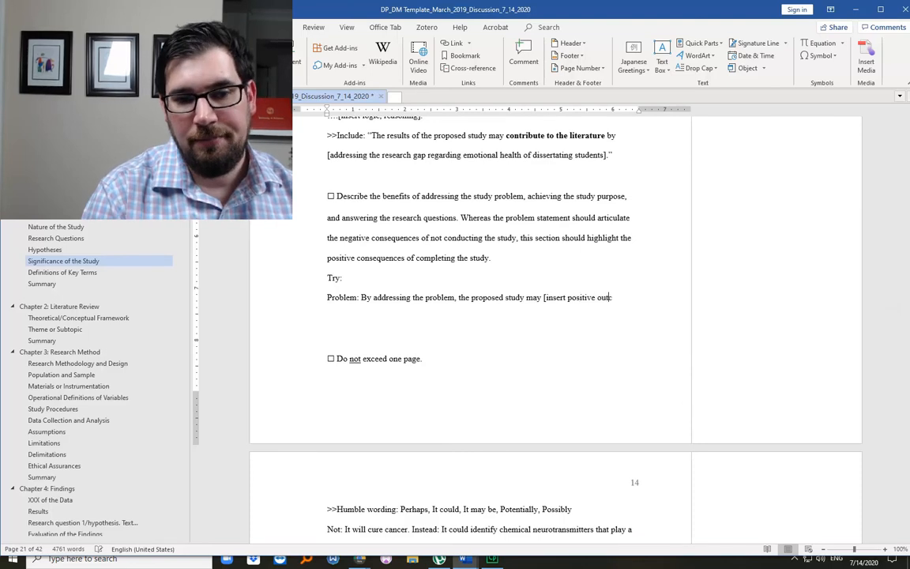
type("come]")
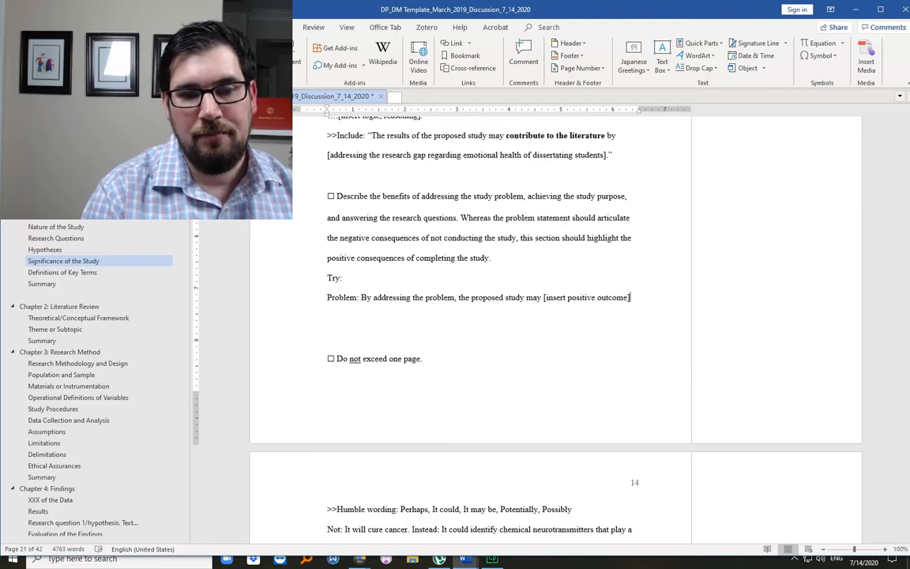
type("\"")
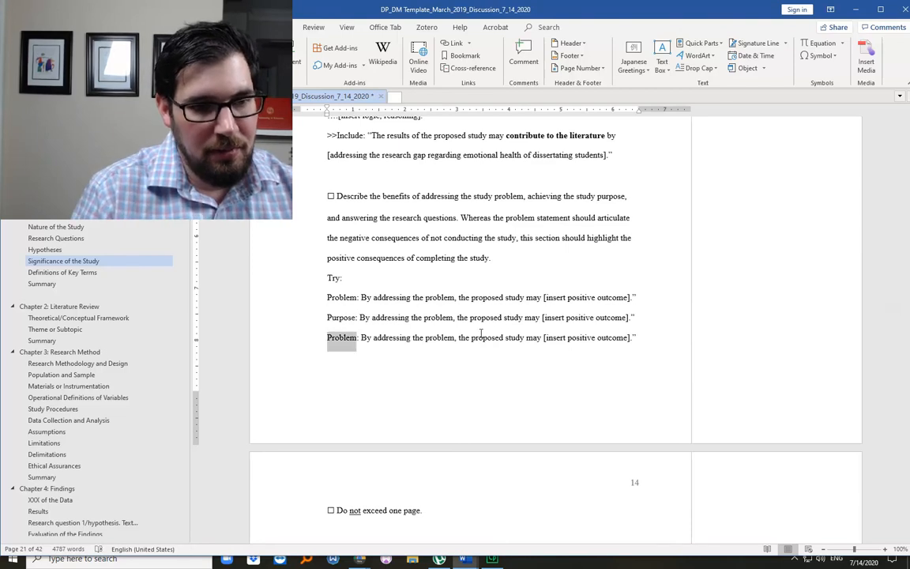
- Reword the Try lines to 'By answering the research questions' and 'By implementing the purpose', and bold all three
type("R")
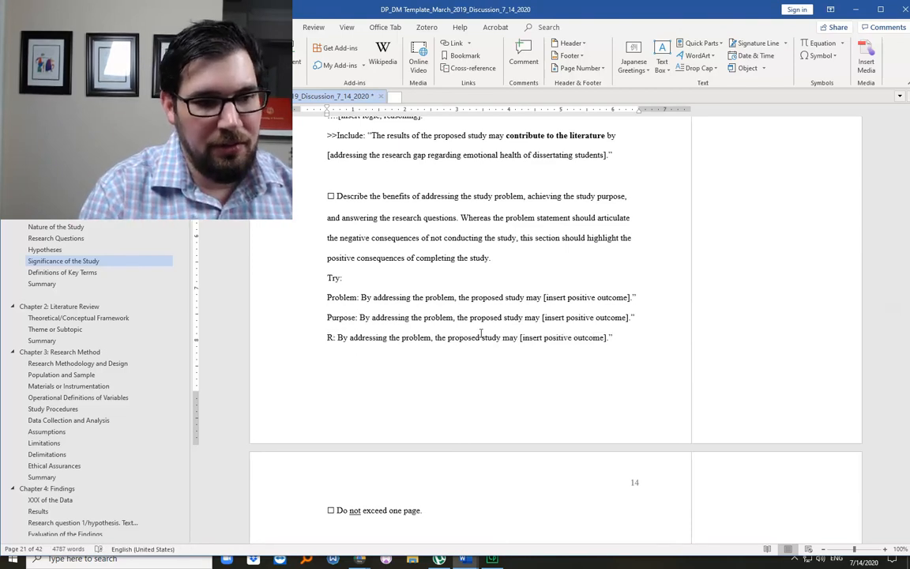
type("Qs")
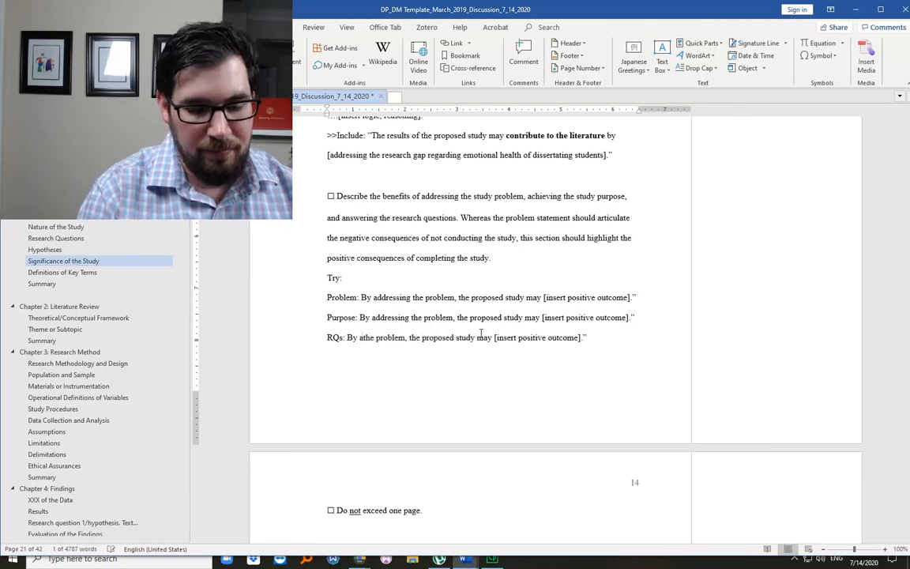
type("answering the")
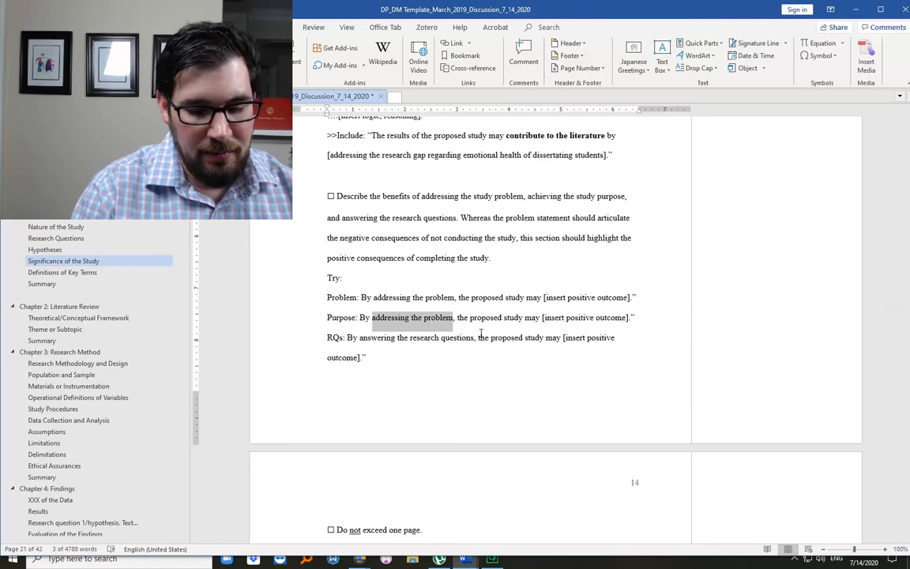
type("implementing the p")
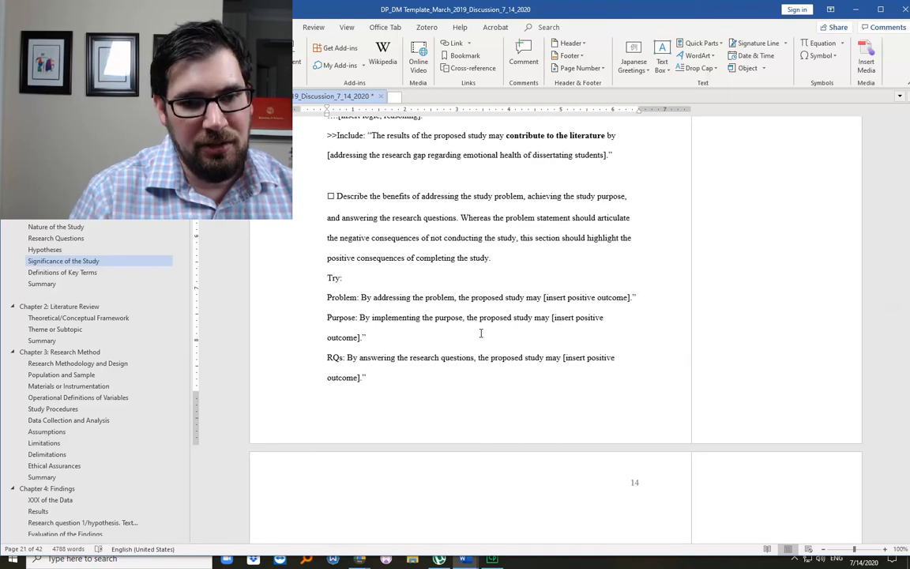
left_click_drag(327, 297, 366, 377)
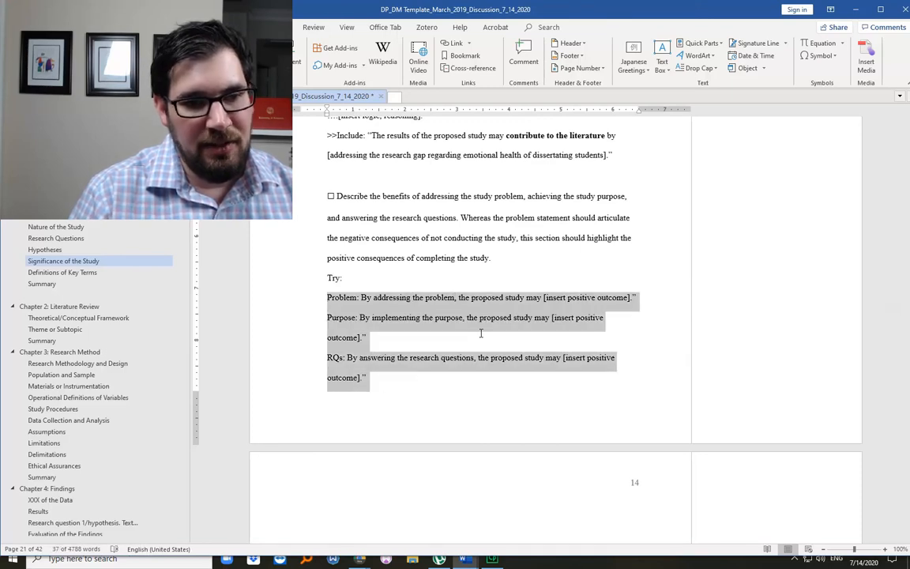
scroll("down", 3)
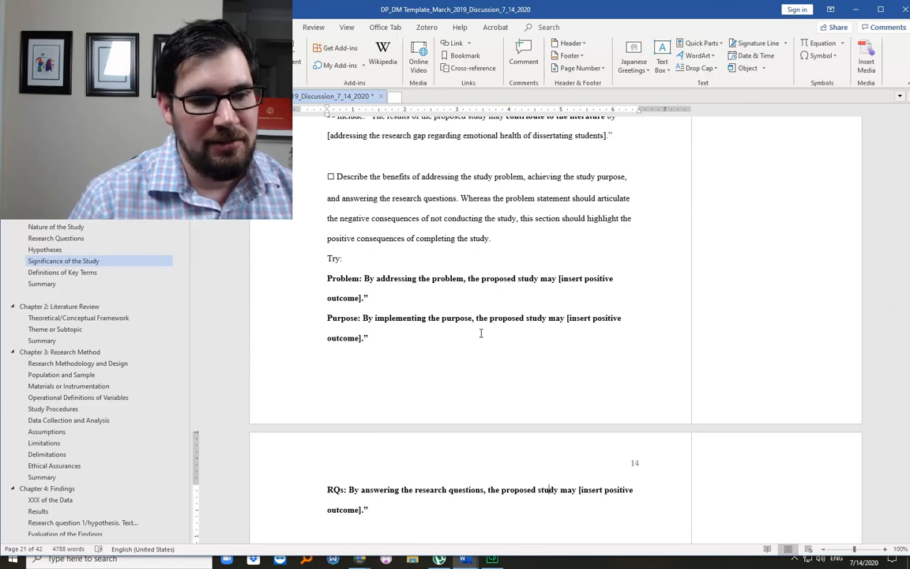
scroll("down", 3)
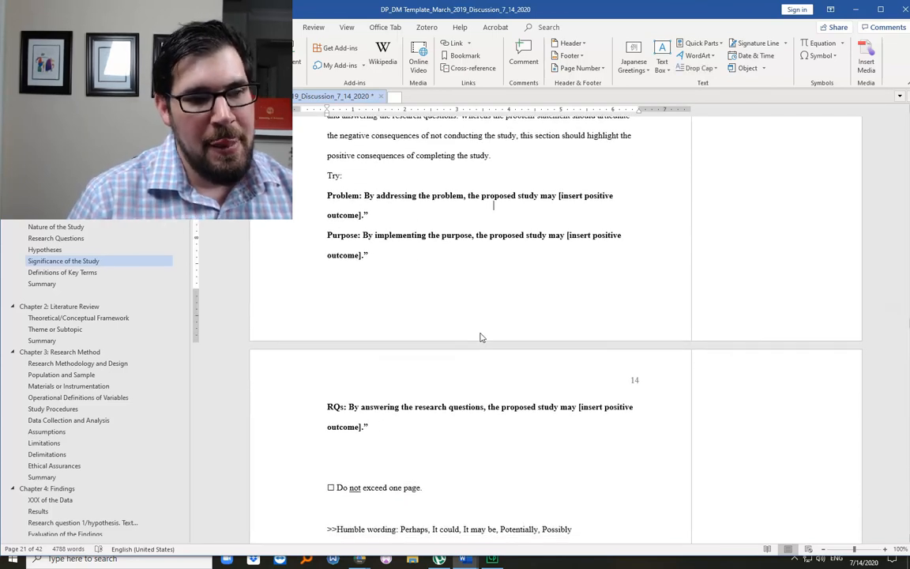
scroll("up", 3)
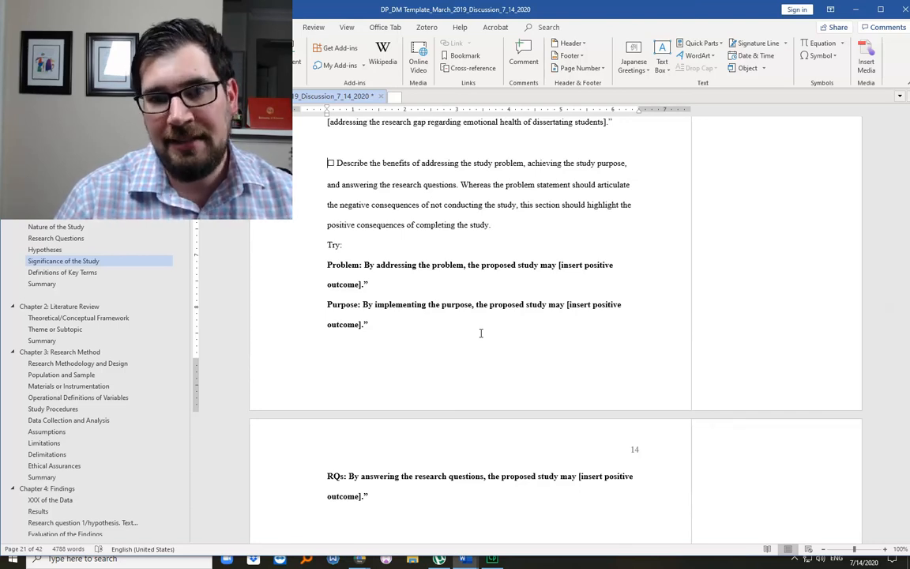
- Add '>>1-3 sentences', '>>2-4 sentences' and '>>4-8 sentences' notes under the checklist items
scroll("up", 3)
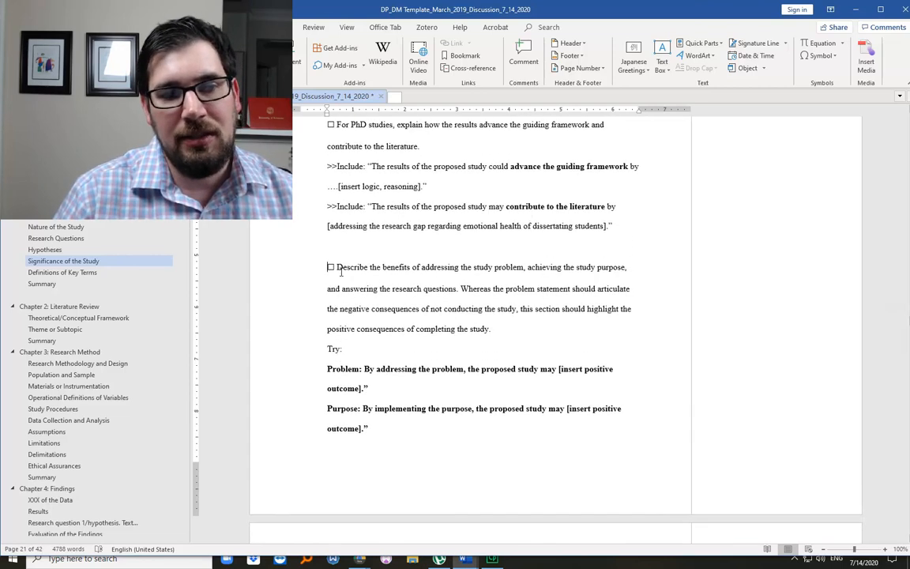
scroll("up", 3)
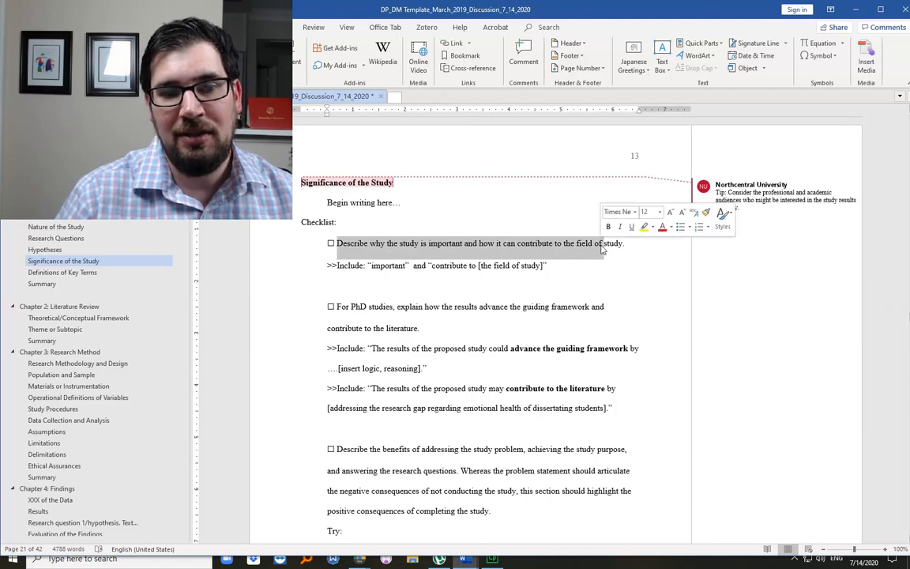
left_click(547, 264)
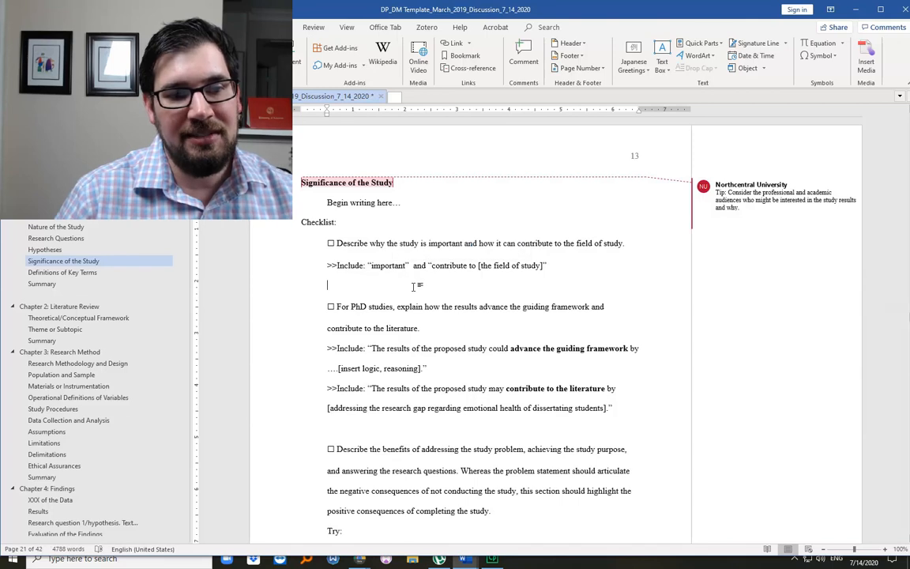
type(">>")
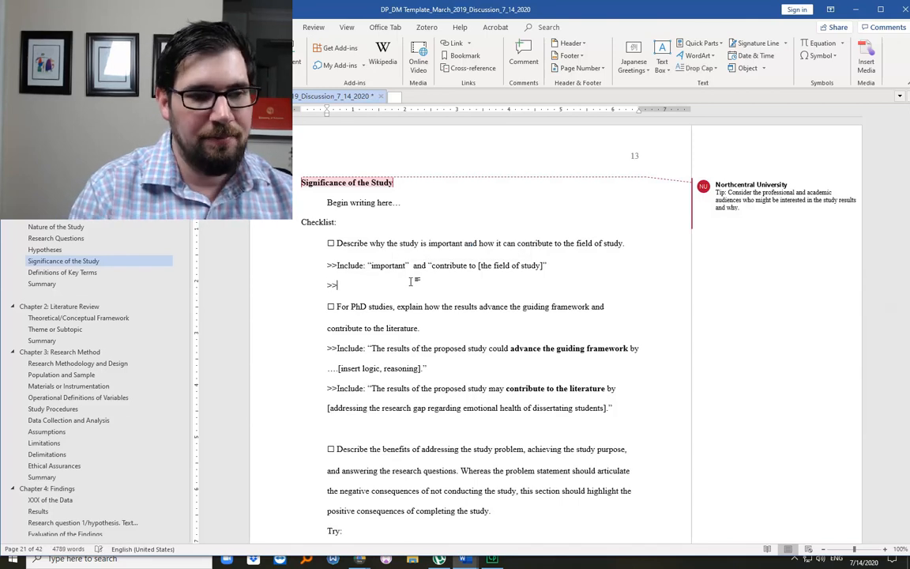
type("1-3 sentenc")
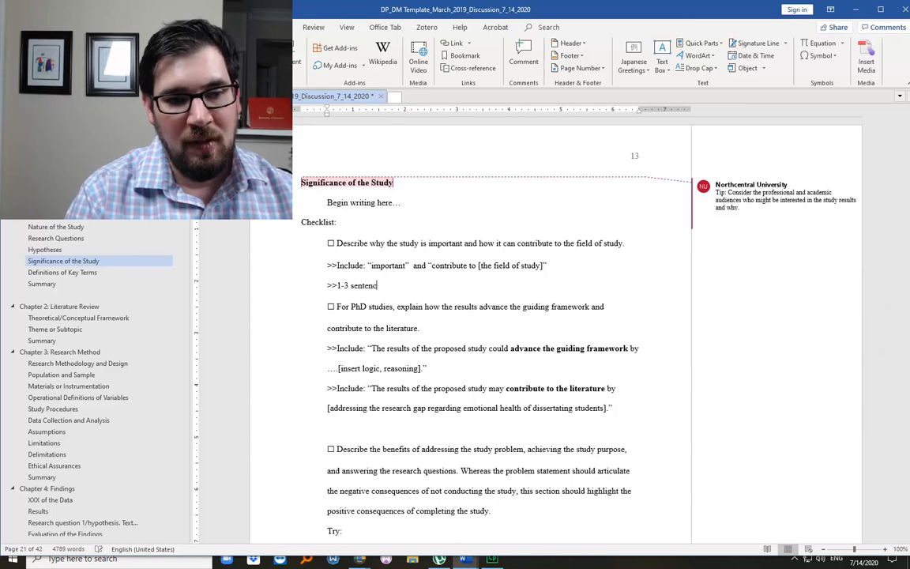
type("es")
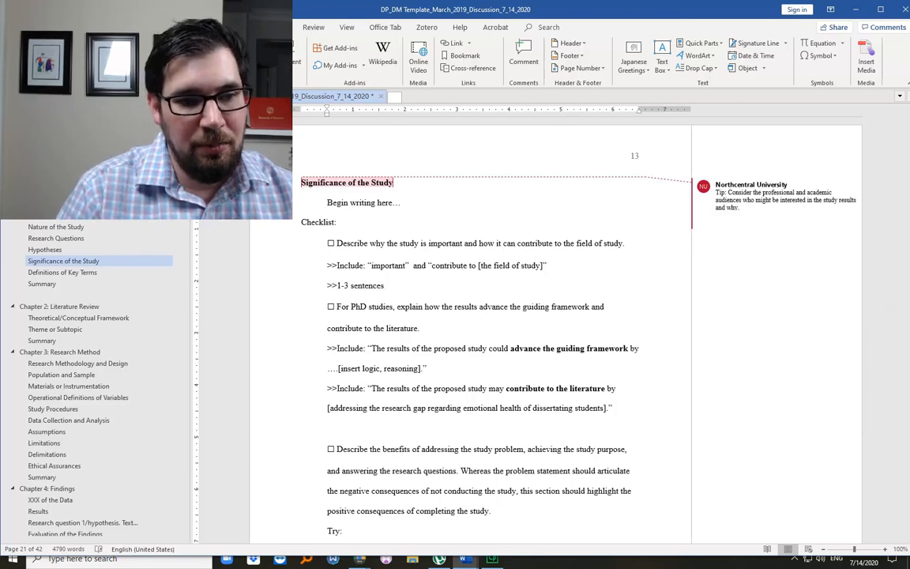
scroll("down", 3)
type(">>")
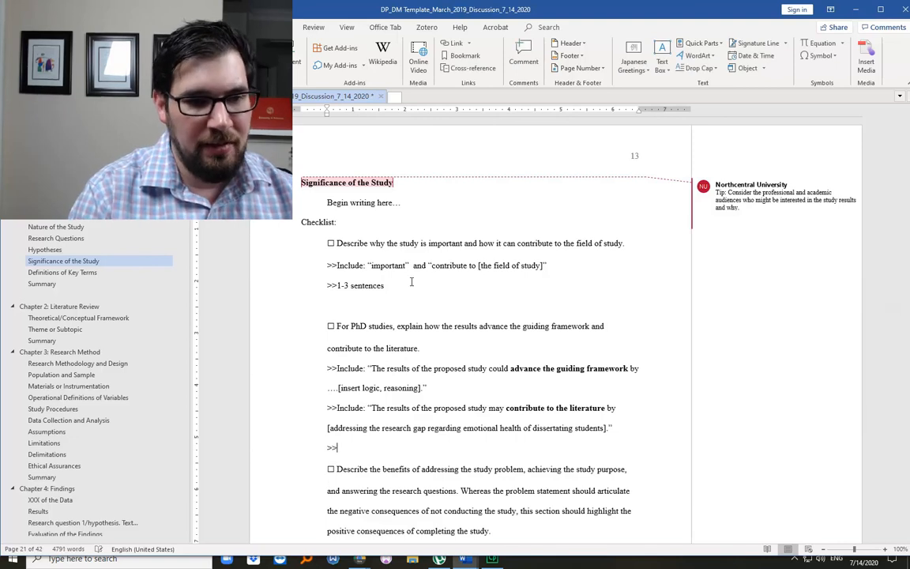
type("2-4 sentences")
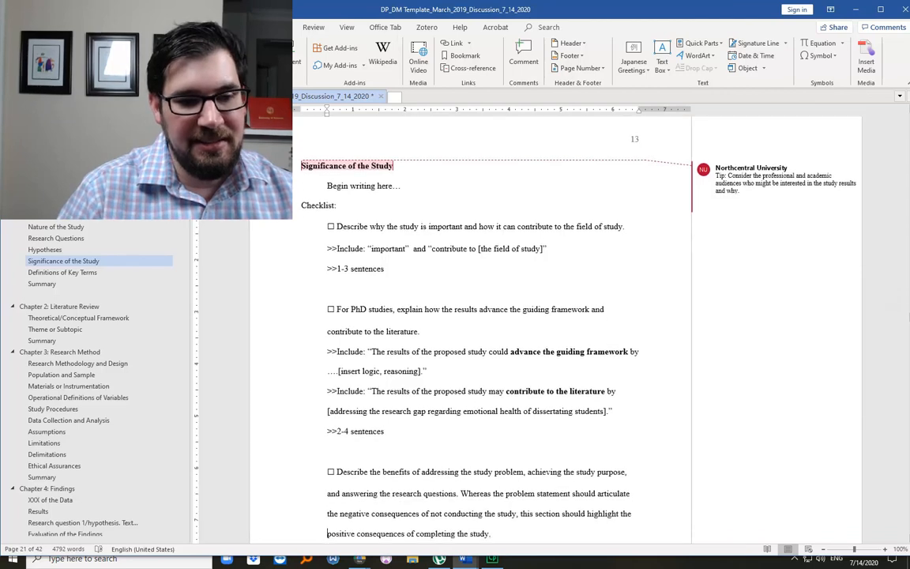
scroll("down", 3)
type(">>4-8 snter")
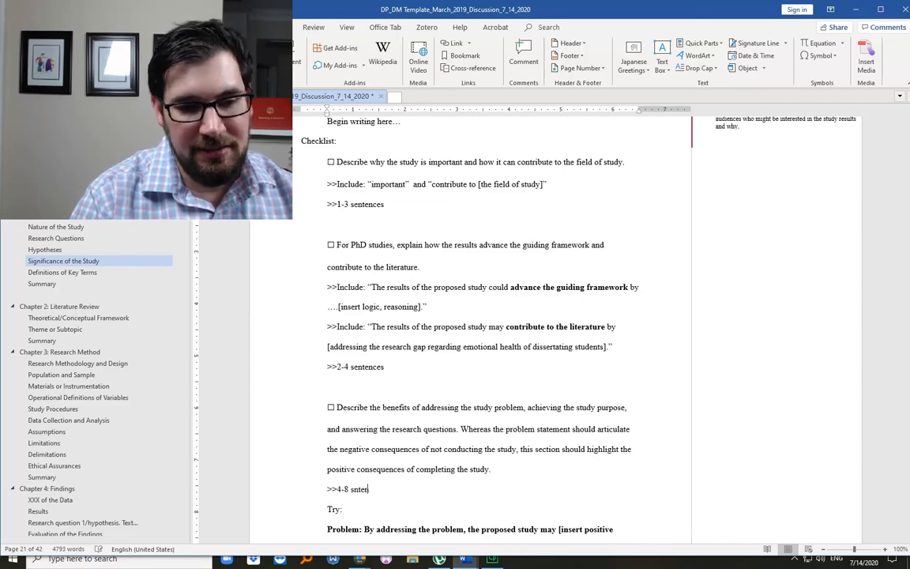
type("ences")
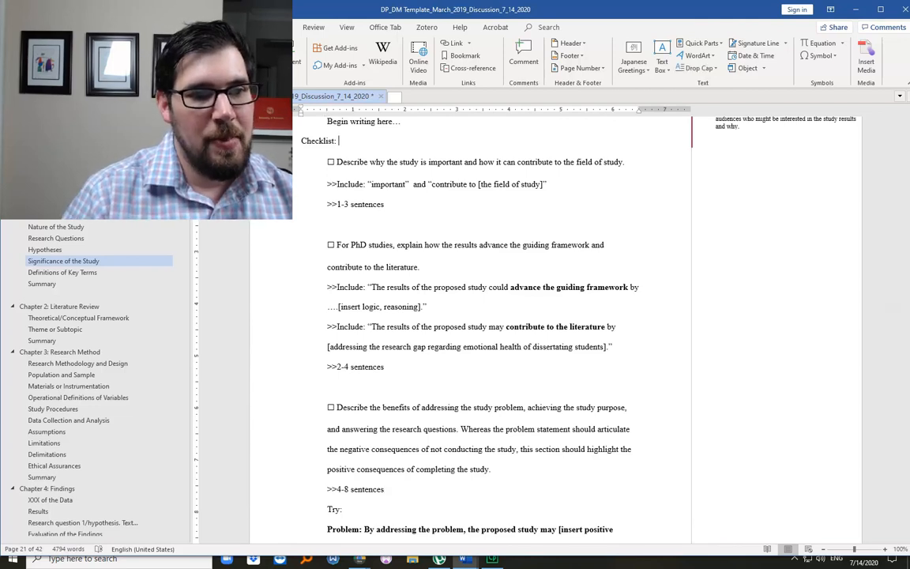
- Type the line '2-5 paragraphs overall.' beneath the Checklist heading
type("2-5 paragraphs overa")
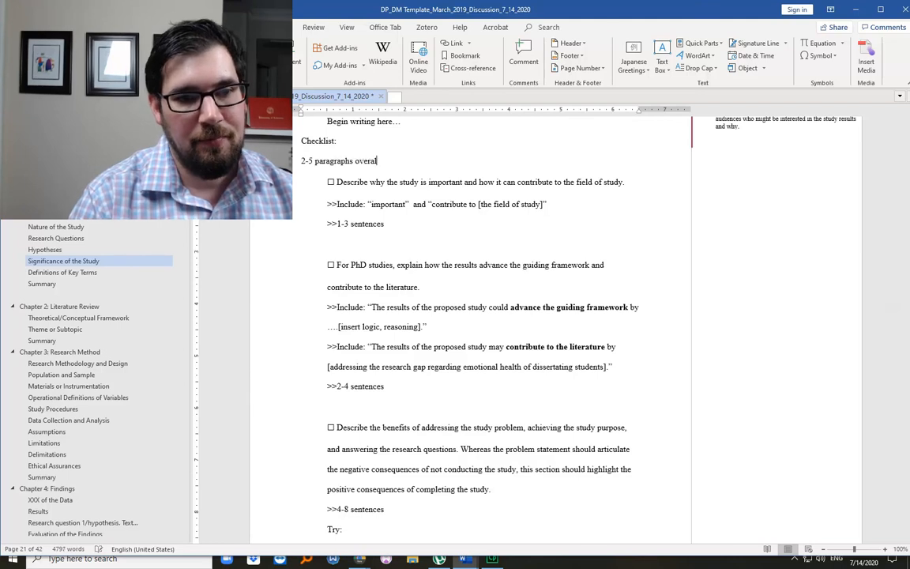
type("l.")
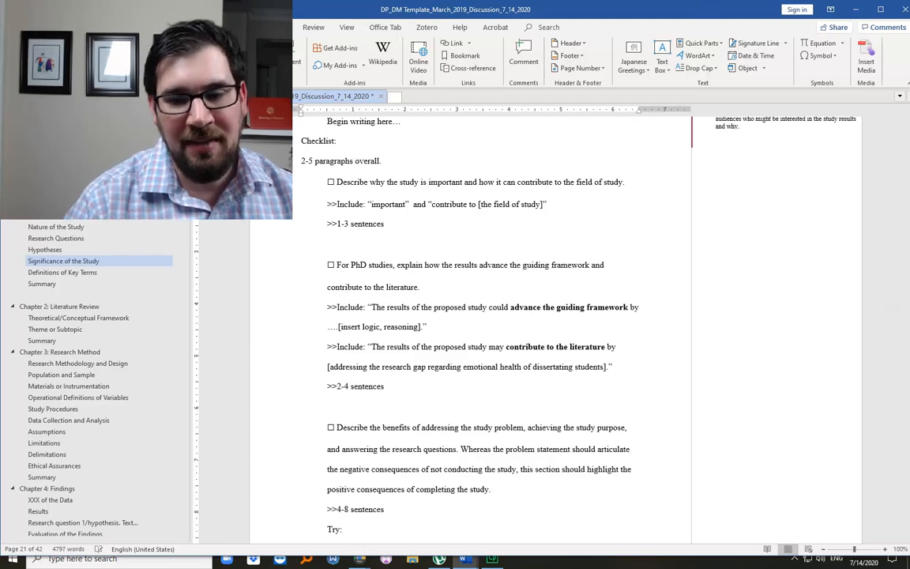
left_click(383, 161)
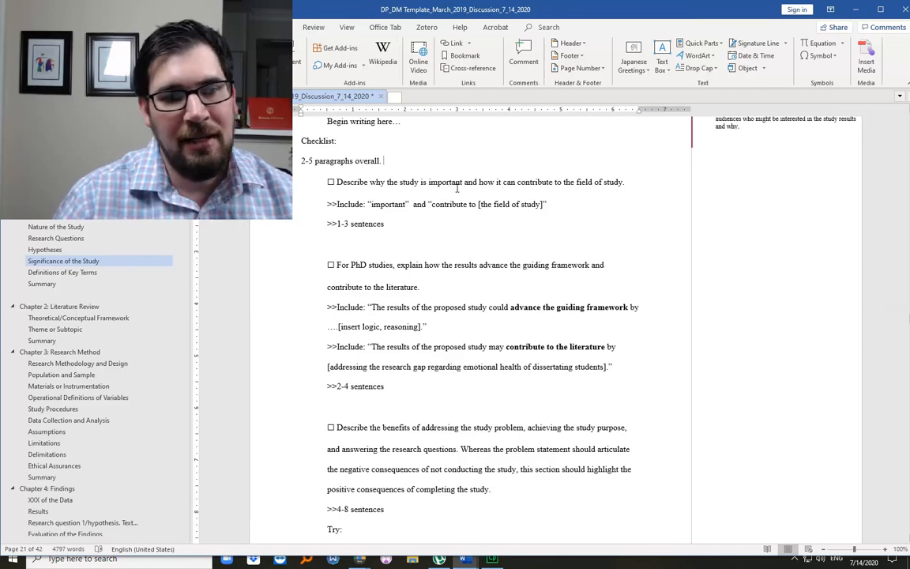
scroll("down", 3)
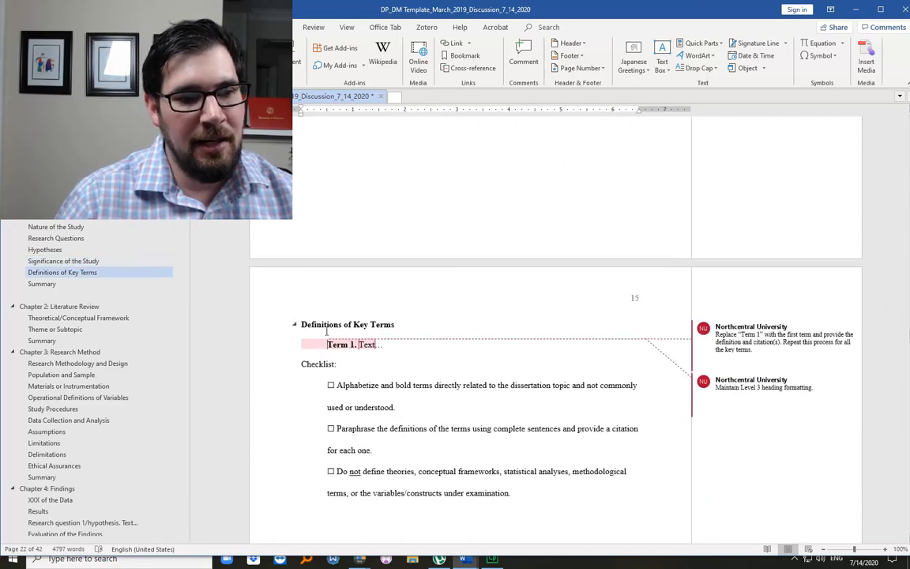
scroll("up", 3)
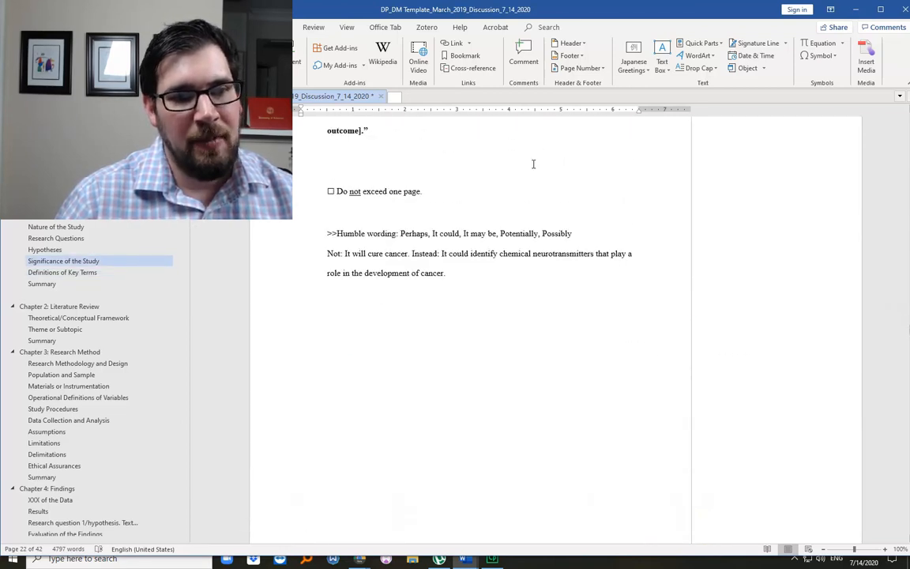